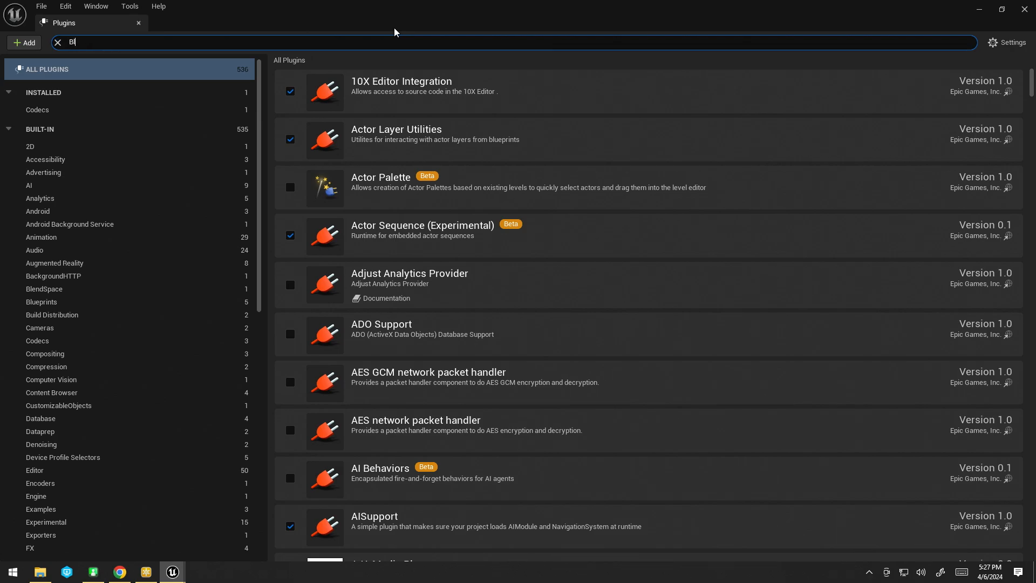
Step: Start a new empty media profile of class MediaProfile from the toolbar's media profile menu
text(a)
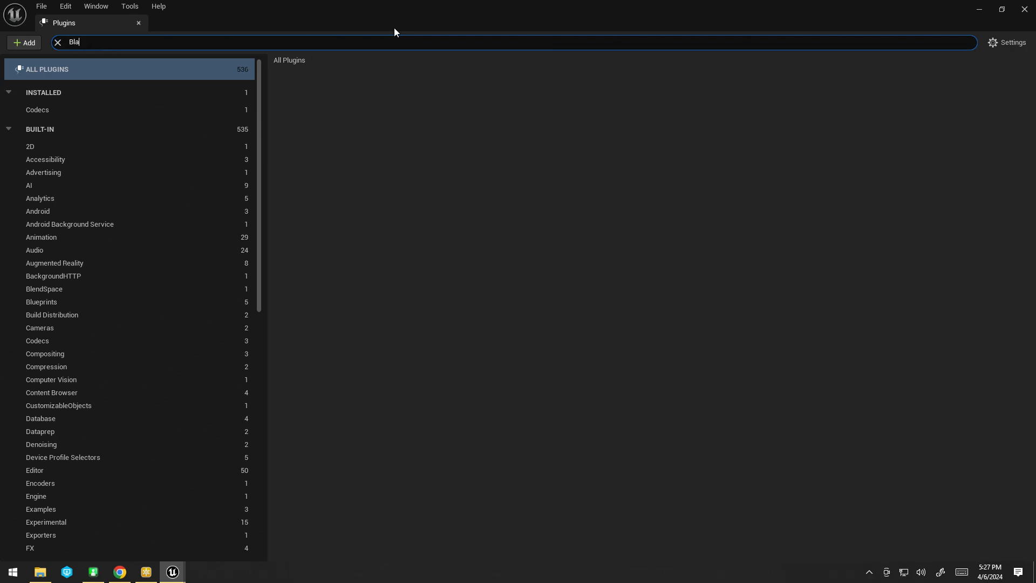
text(media)
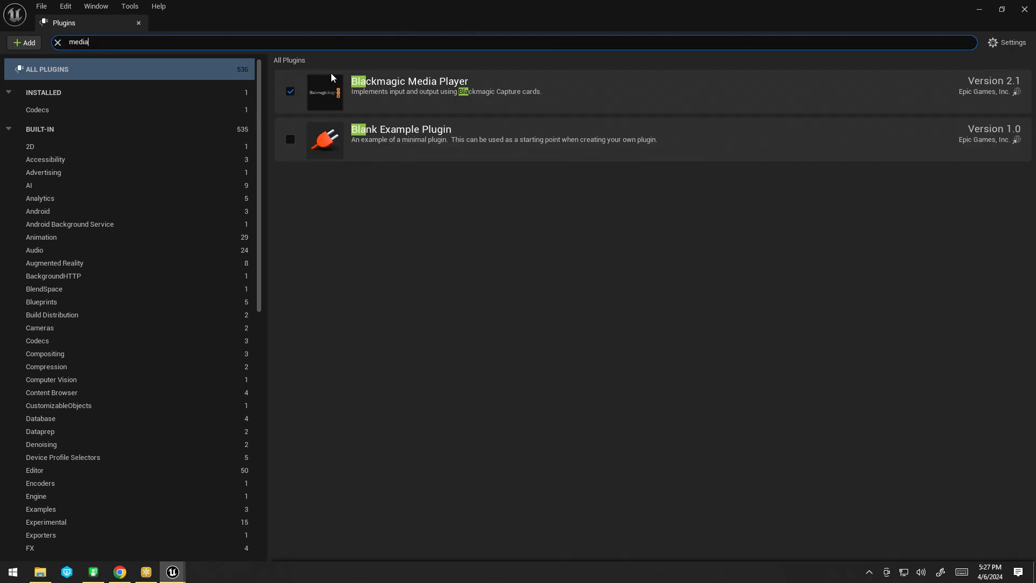
scroll(down, 3)
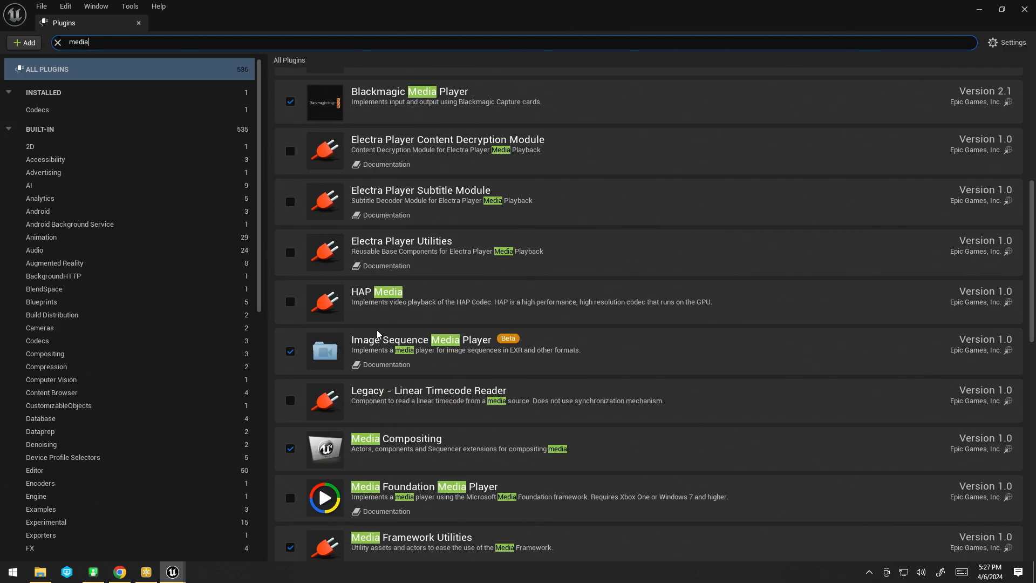
scroll(down, 3)
text(L)
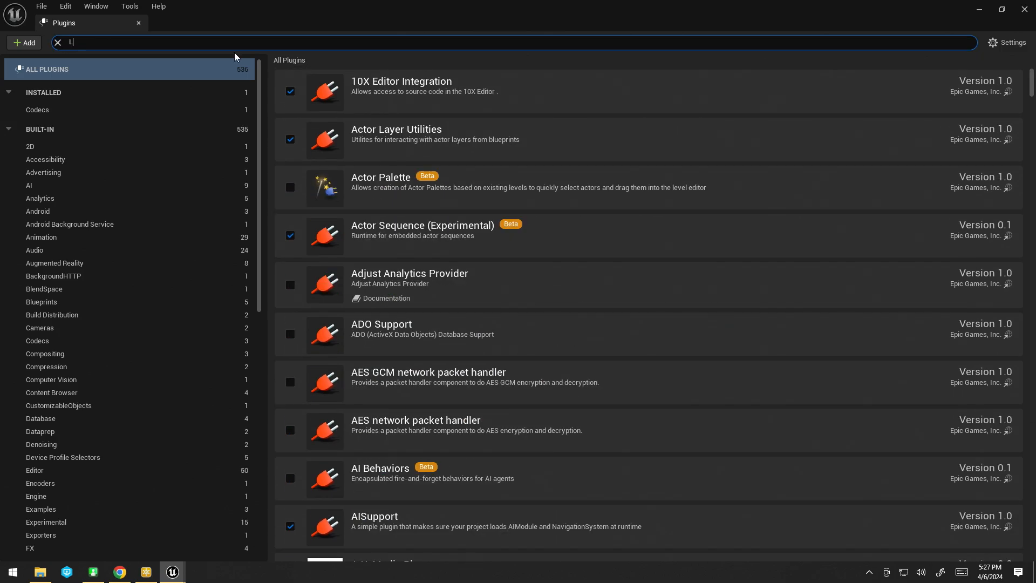
text(ive)
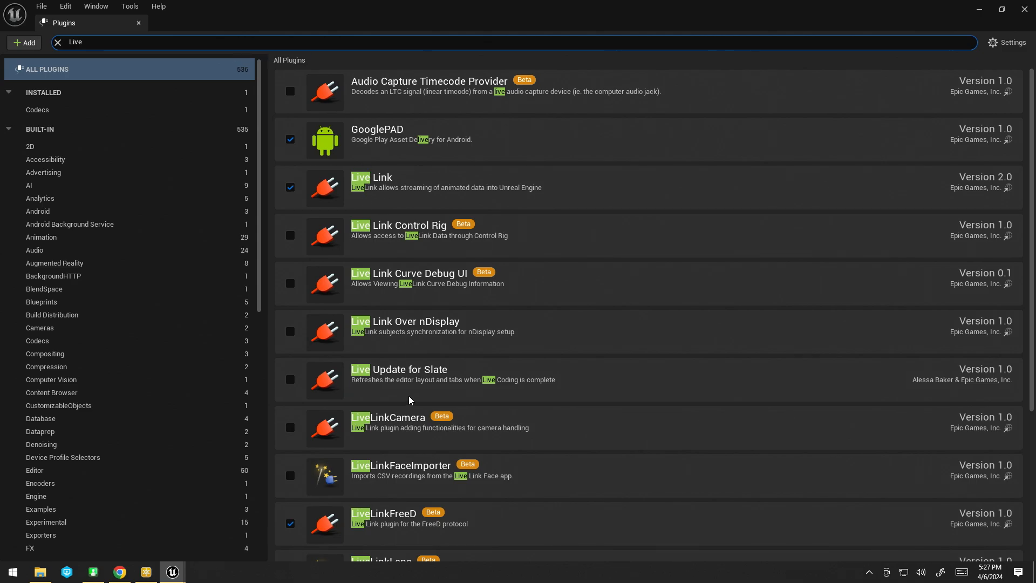
scroll(down, 3)
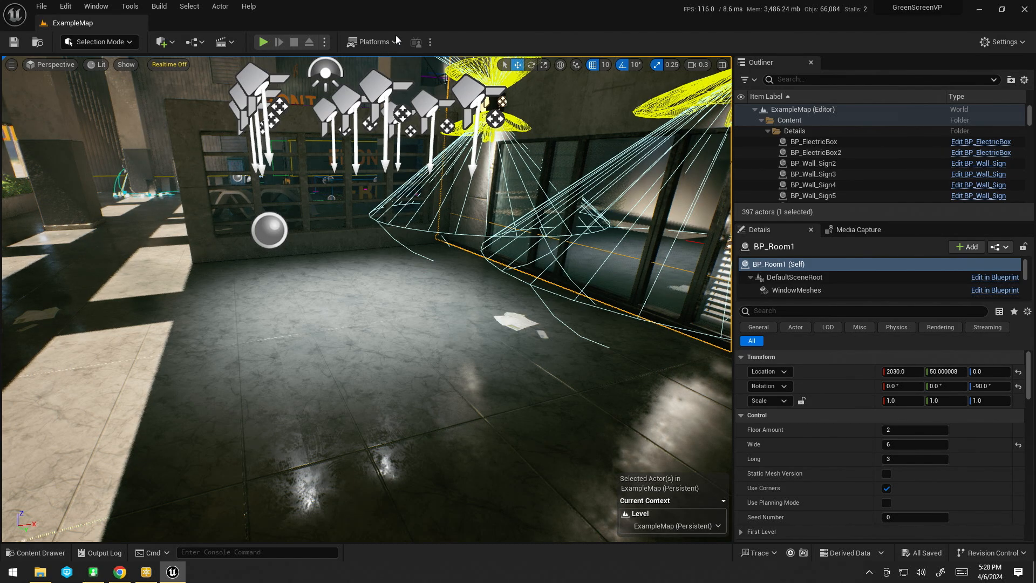
click(430, 41)
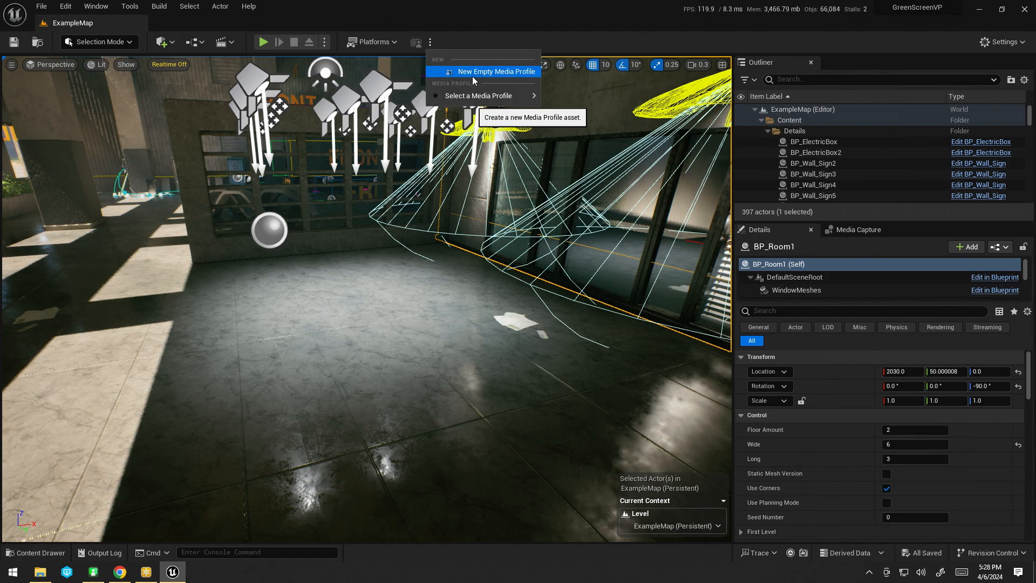
click(495, 71)
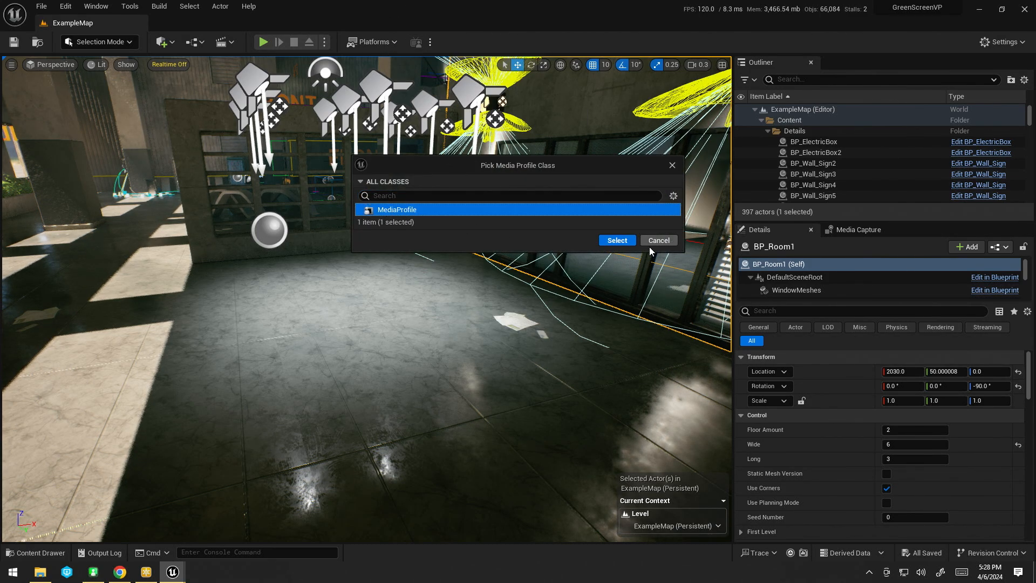
click(615, 239)
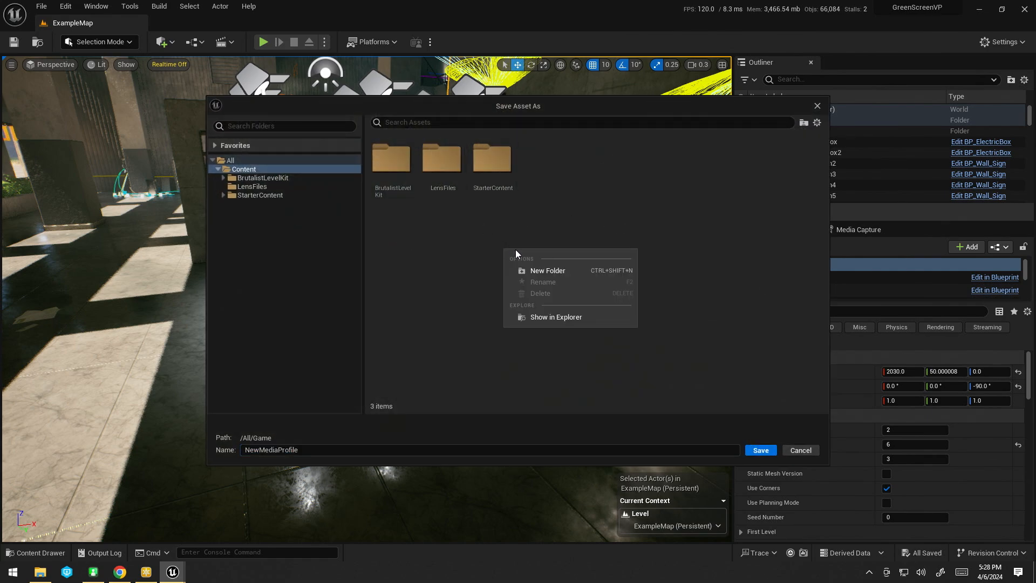
Step: Create a Media folder and save the profile there as MP_UltraStudio4k
click(547, 270)
text(Media)
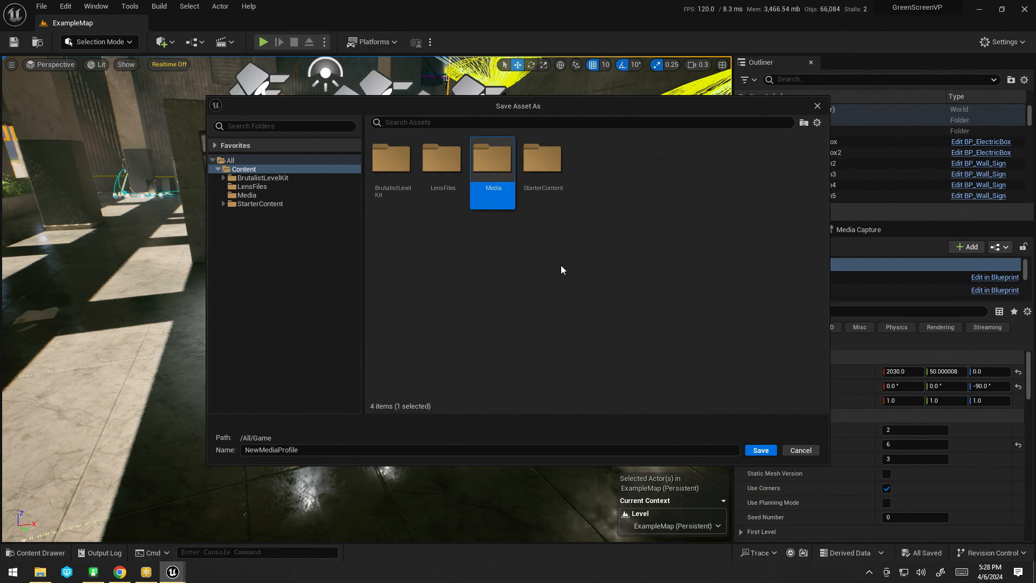
double_click(491, 156)
text(MP_U)
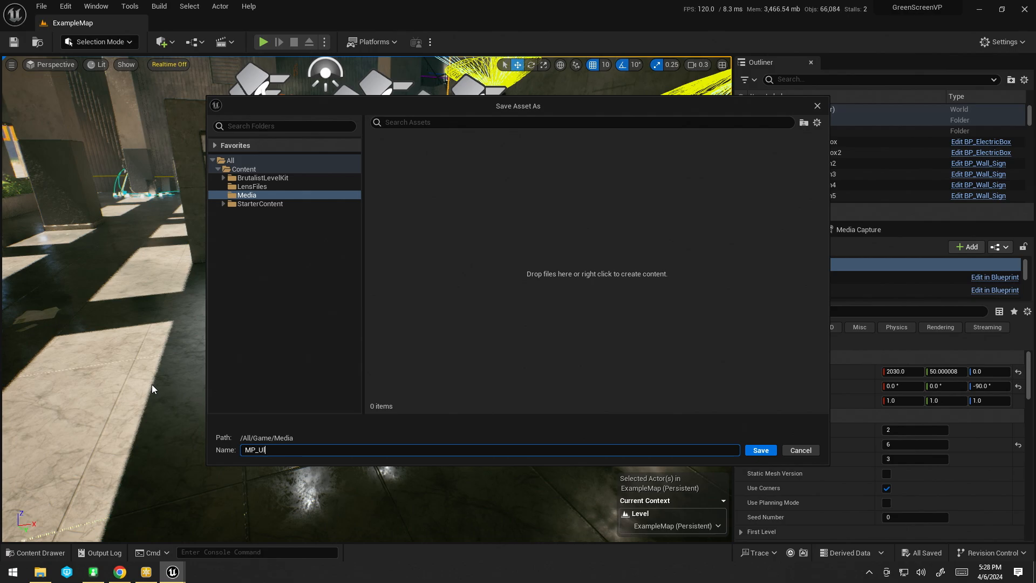
text(ltraStudio)
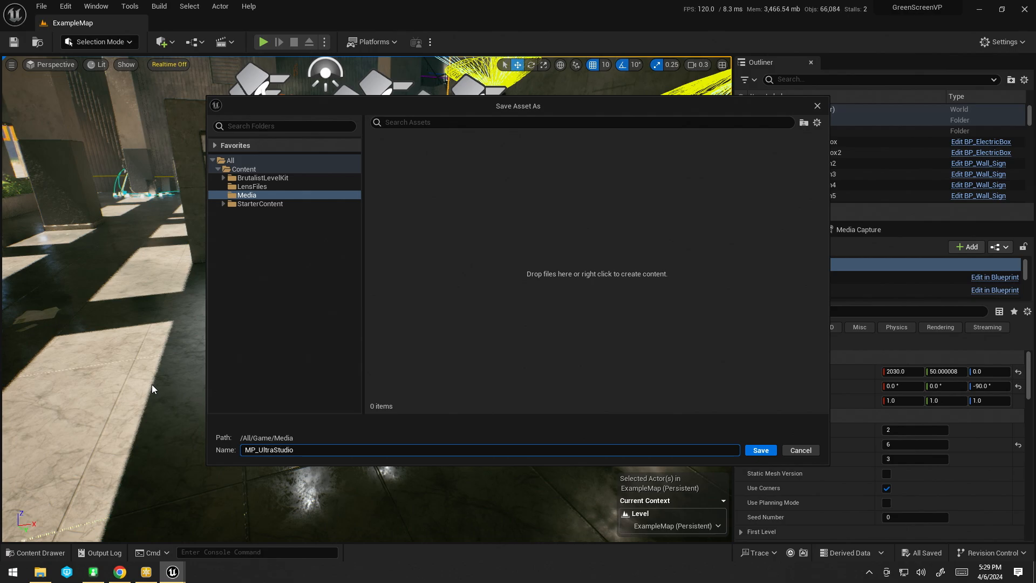
click(760, 450)
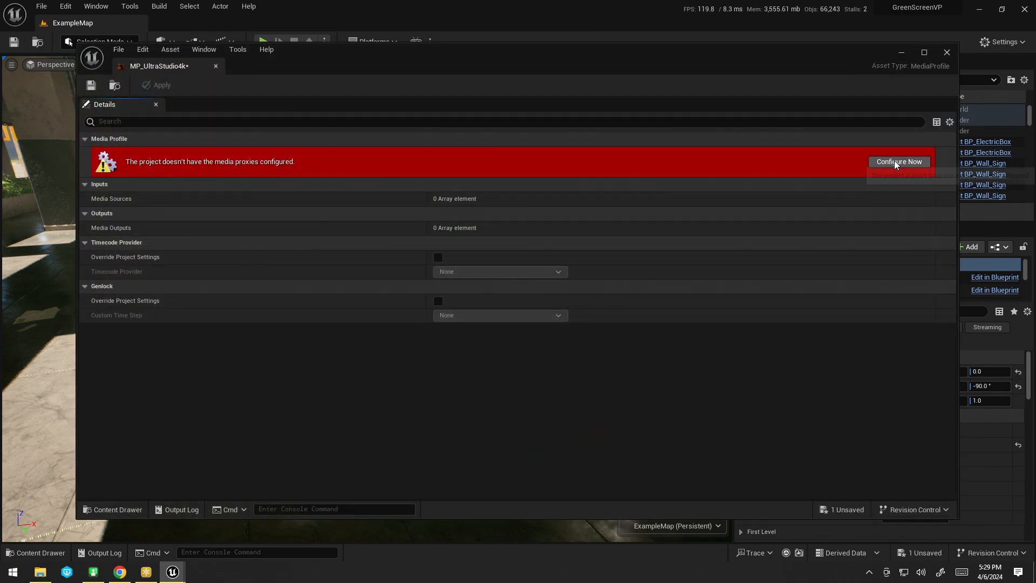
mouse_move(178, 162)
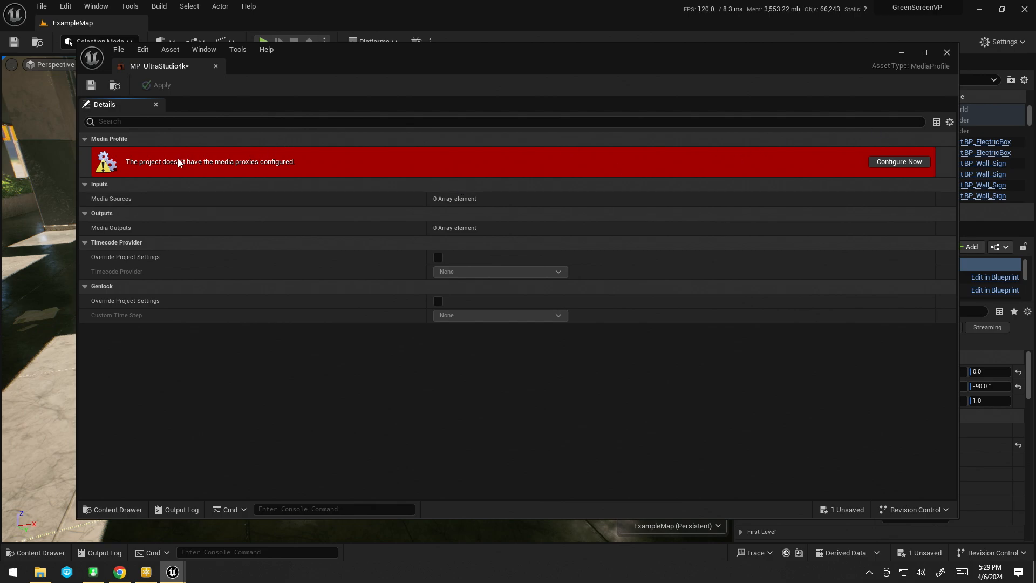
mouse_move(898, 161)
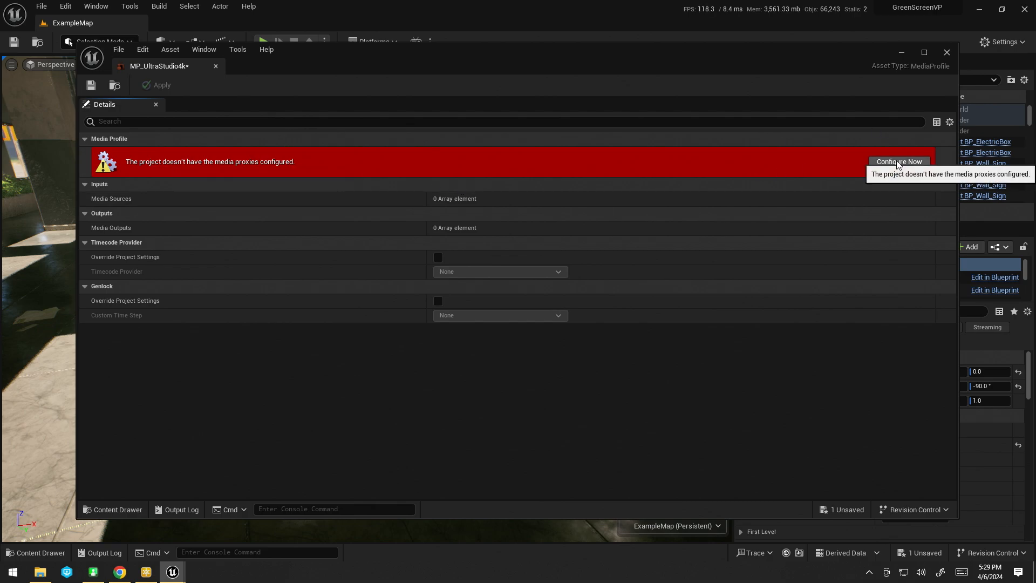
Step: Configure one source and one output proxy, making MediaOutput-01 a Blackmagic Media Output
click(898, 161)
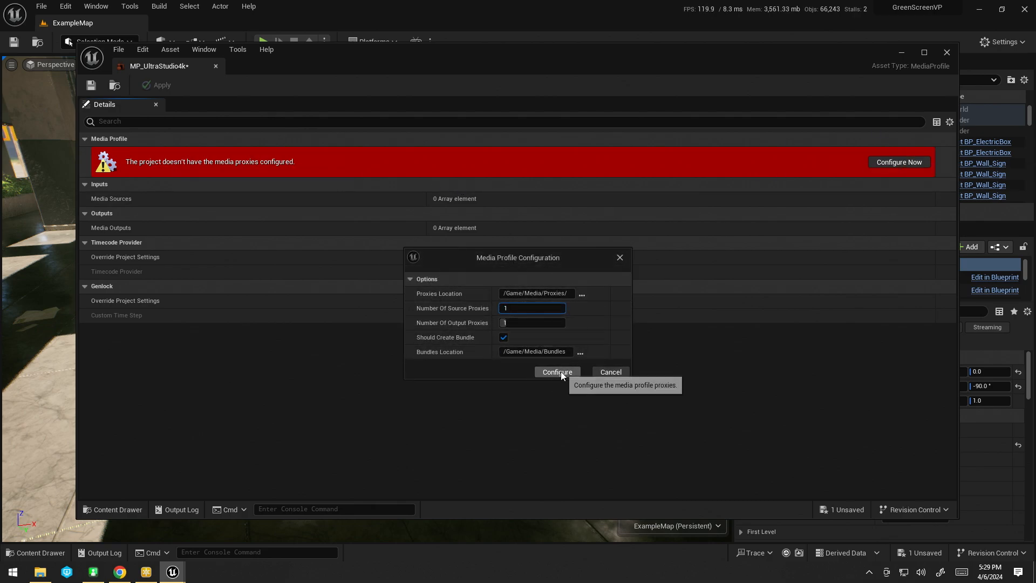
click(556, 371)
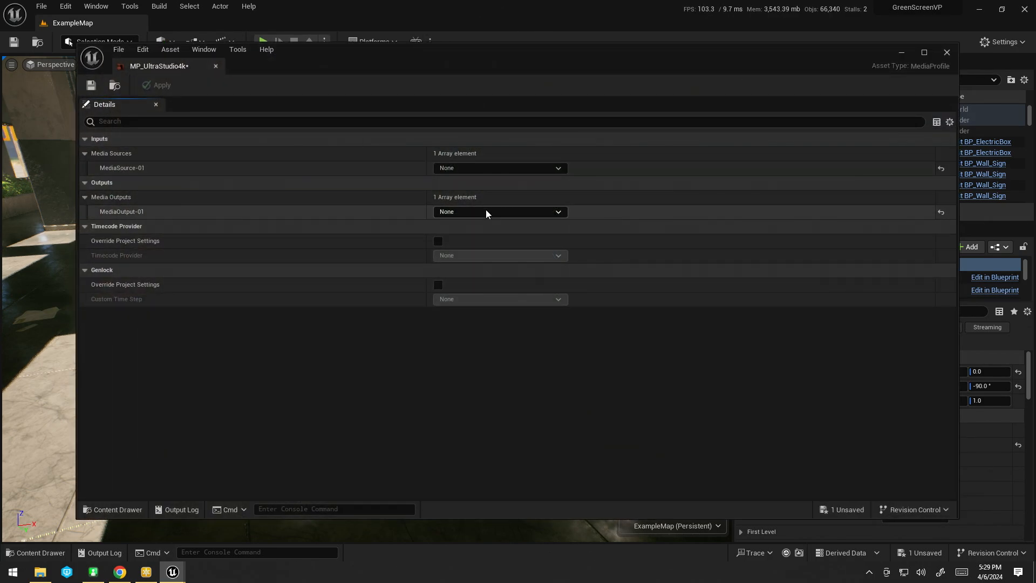
click(499, 212)
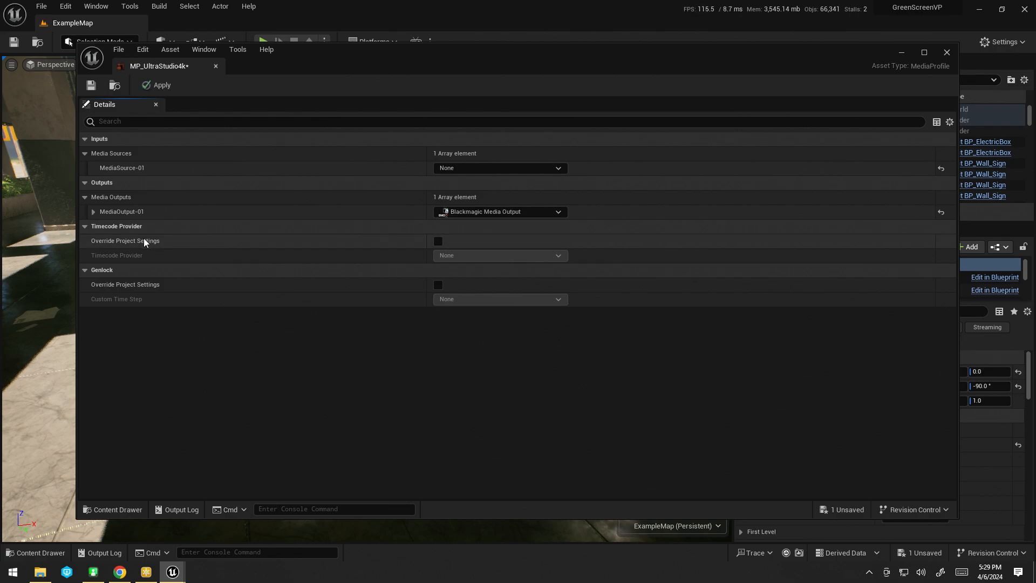
click(94, 211)
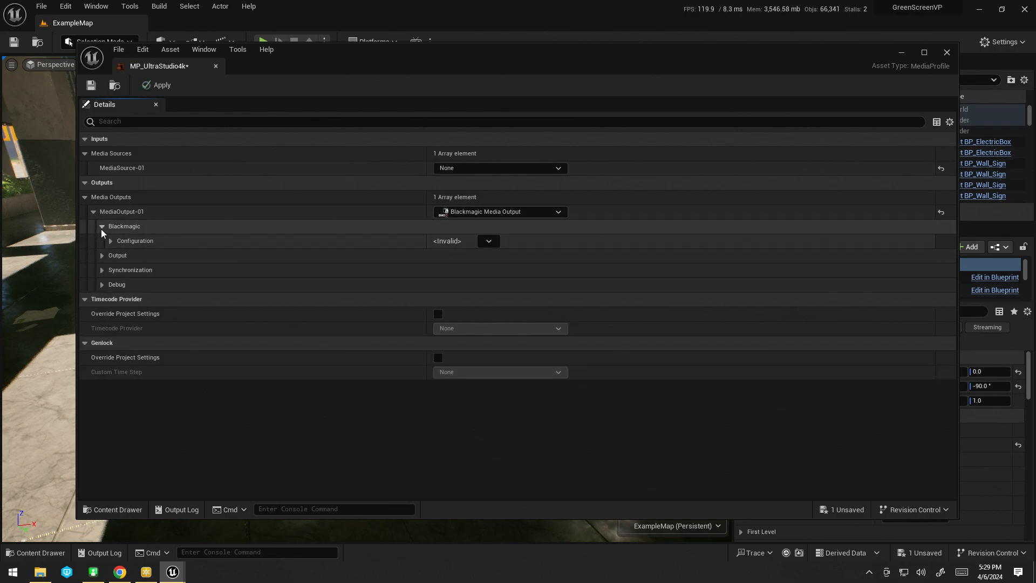
click(488, 240)
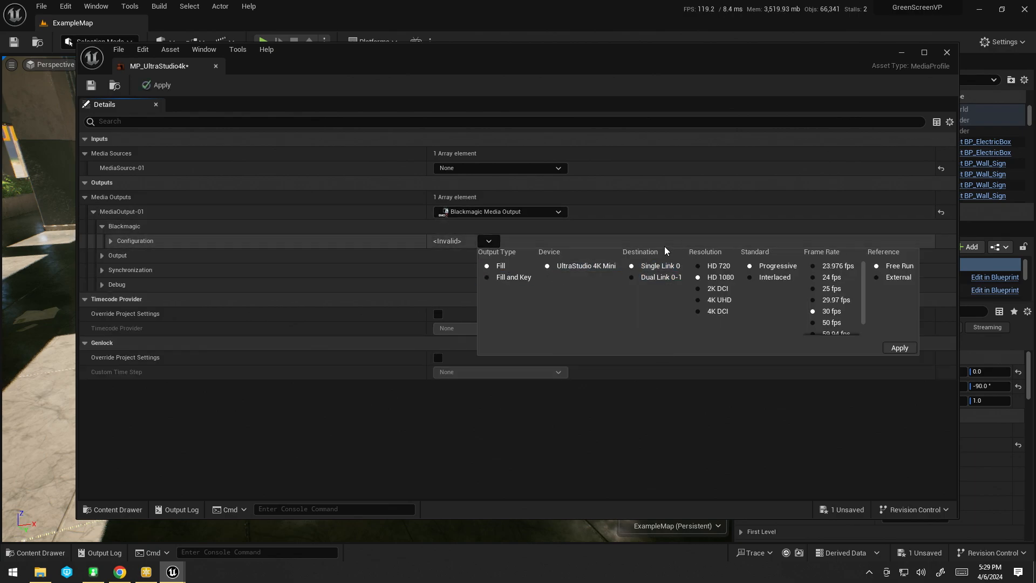
mouse_move(946, 348)
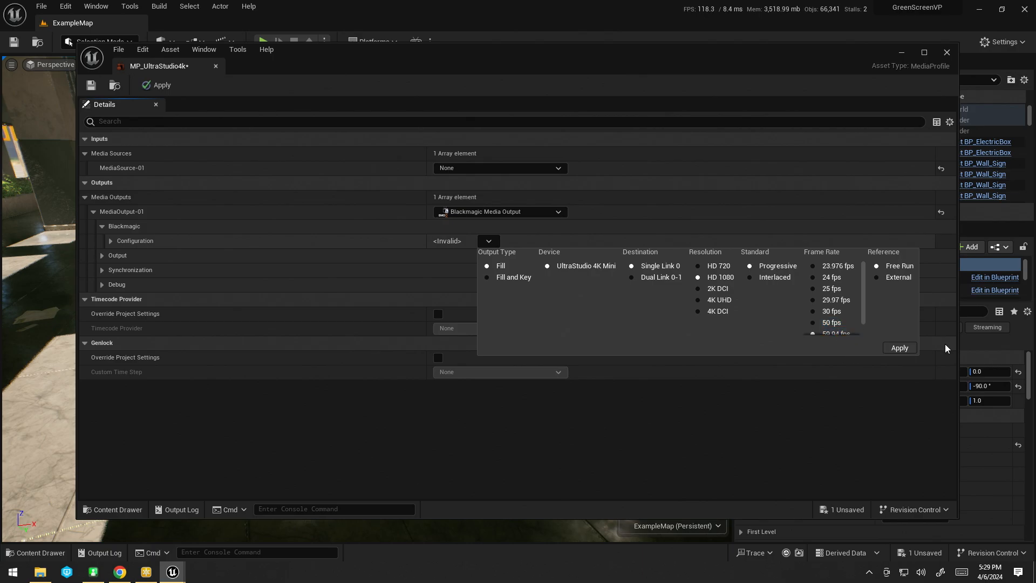
Step: Apply the UltraStudio 4K Mini Fill 1080p59.94 output and enable genlock override at Genlocked Fixed Rate
click(898, 348)
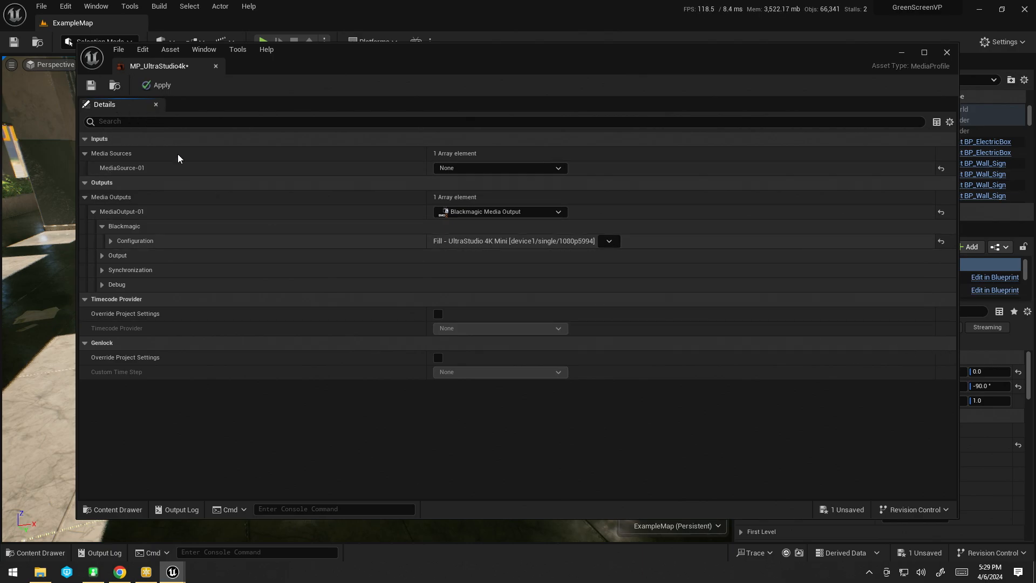
click(437, 357)
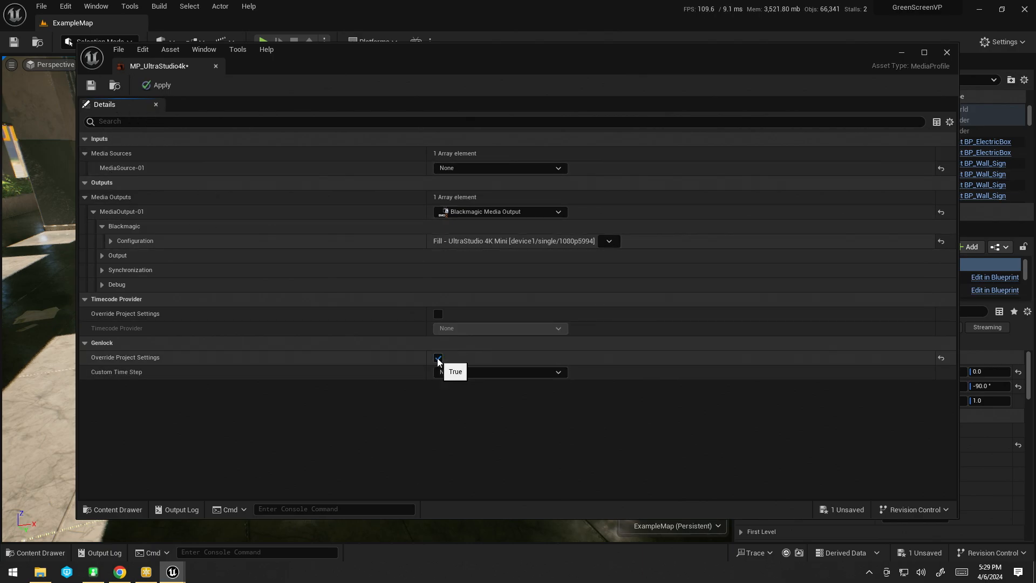
click(438, 358)
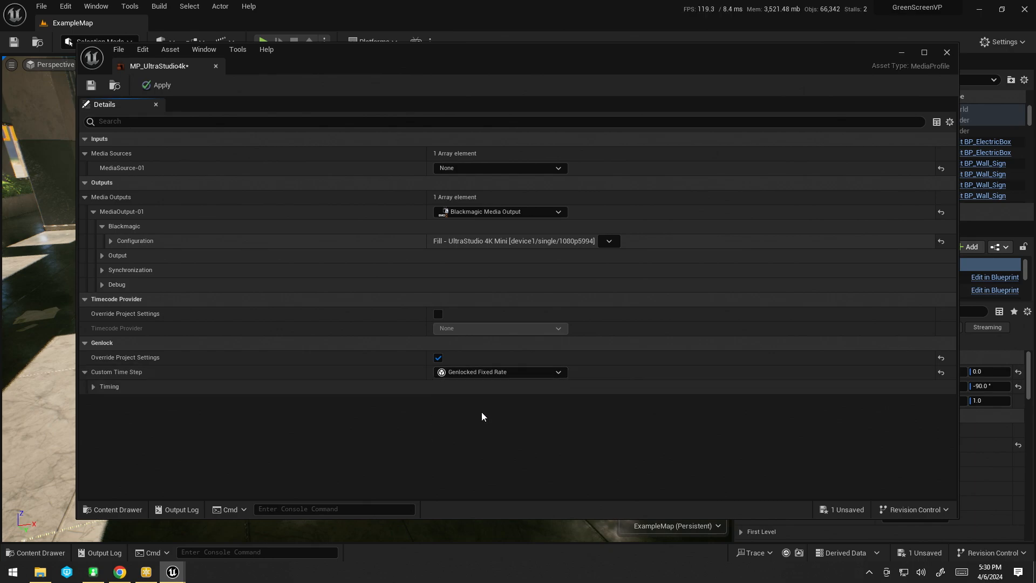
Step: Set genlock to the UltraStudio 4K Mini 1080p59.94 SDI input, save the profile and close its editor
click(499, 371)
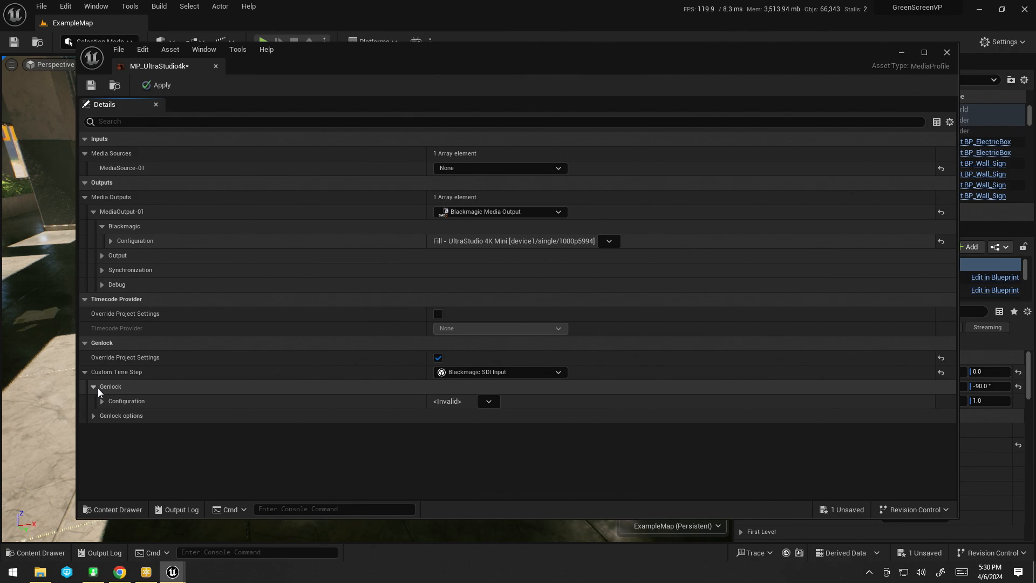
click(488, 401)
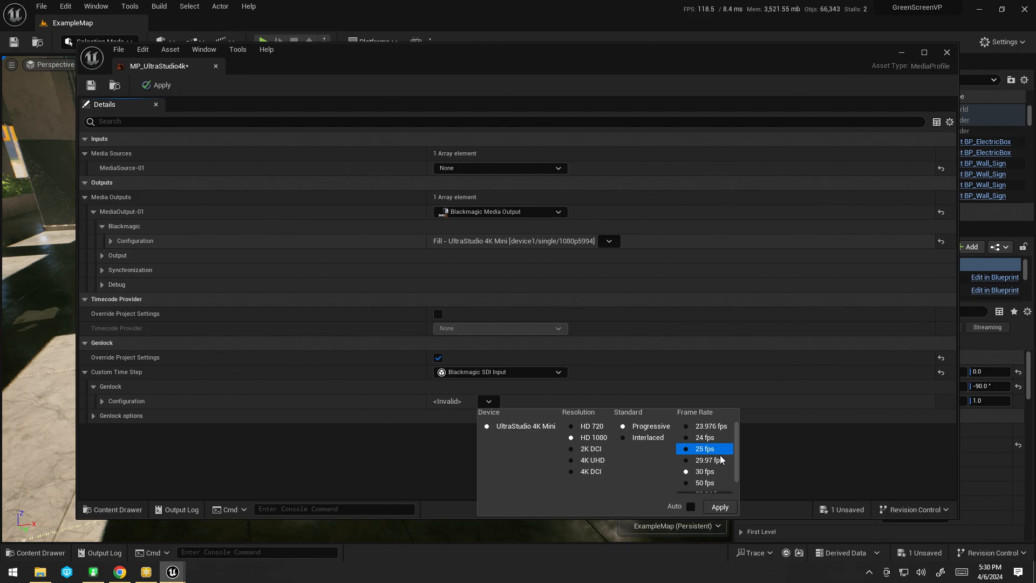
click(719, 506)
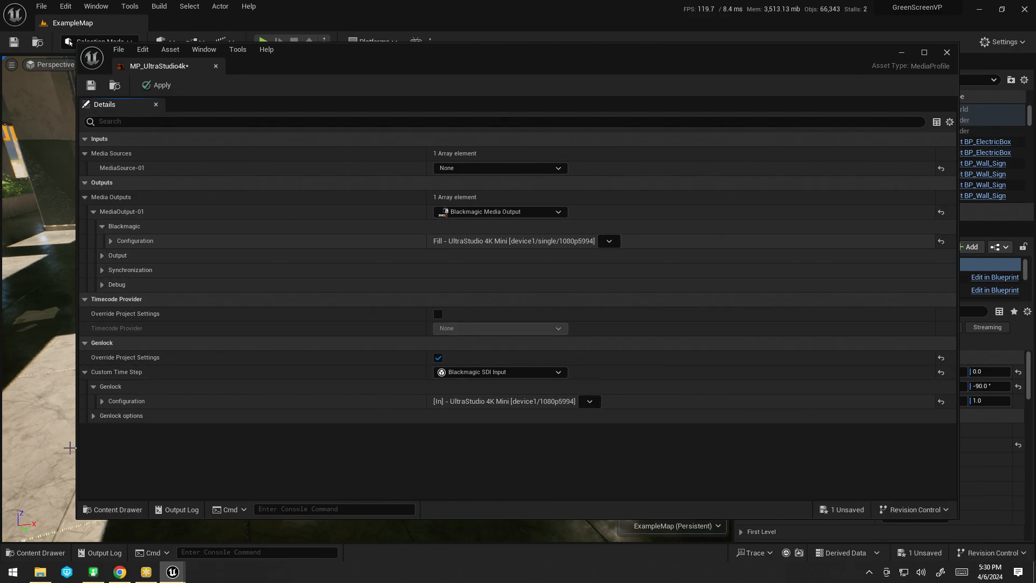
click(587, 401)
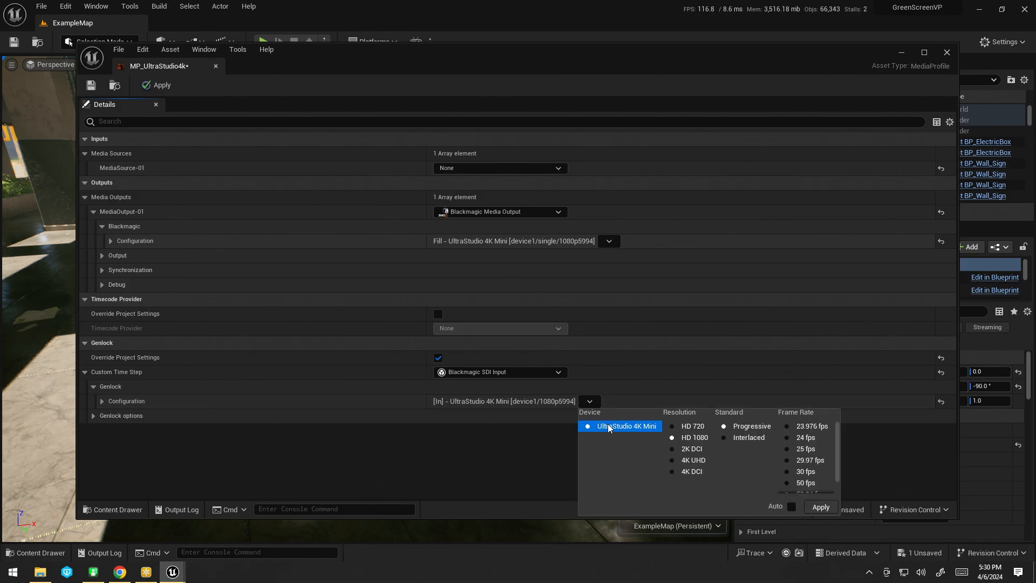
click(556, 371)
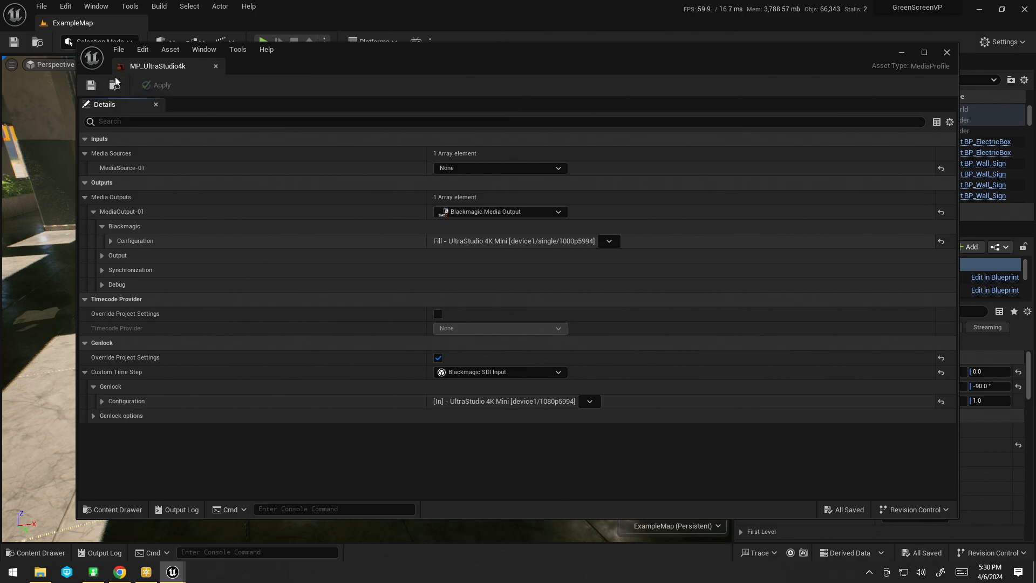
mouse_move(938, 53)
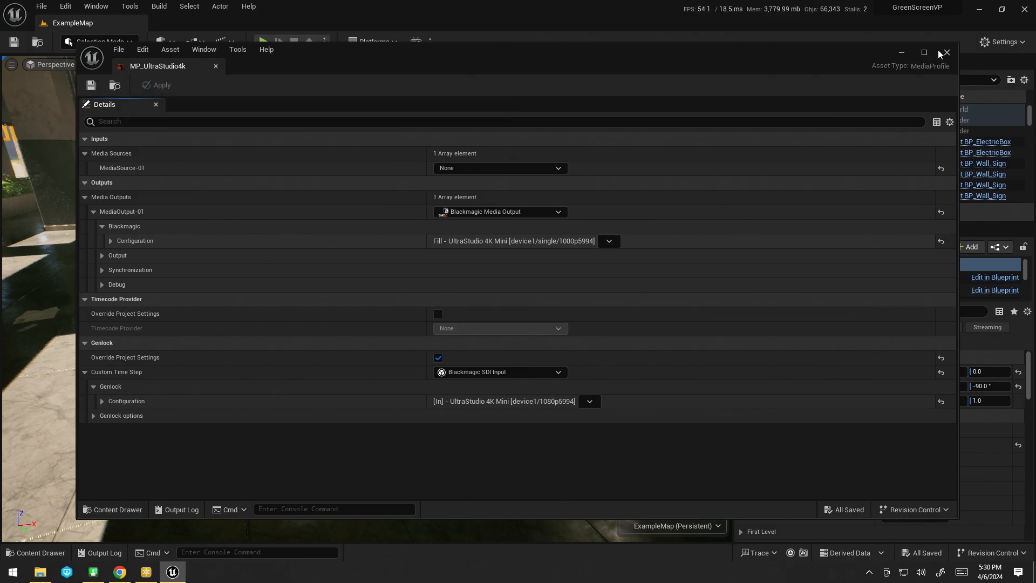
click(945, 53)
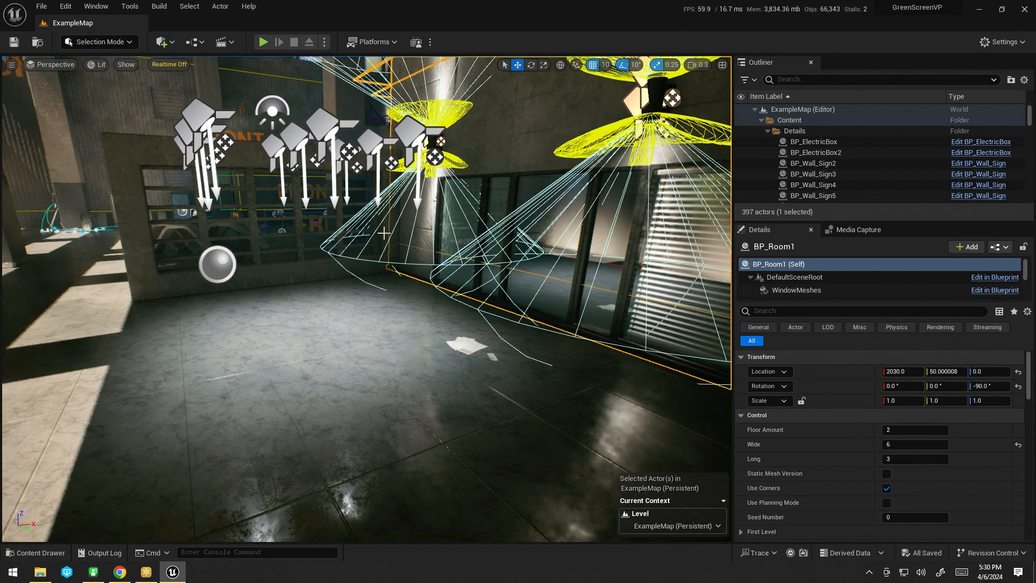
Step: Add a LiveLinkFreeD source at 0.0.0.0 port 40000 in the Live Link window for Camera 1
click(96, 5)
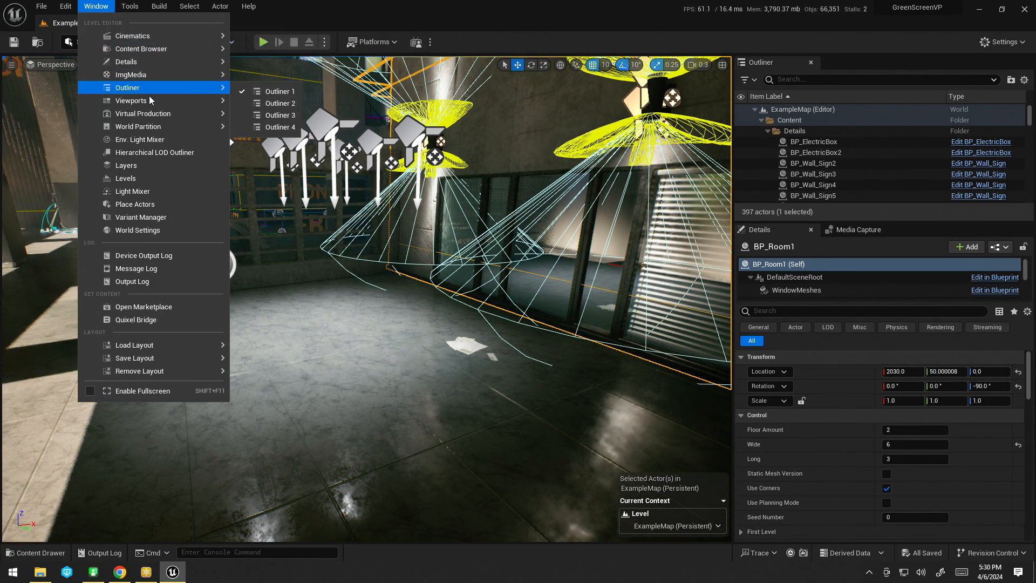
click(142, 113)
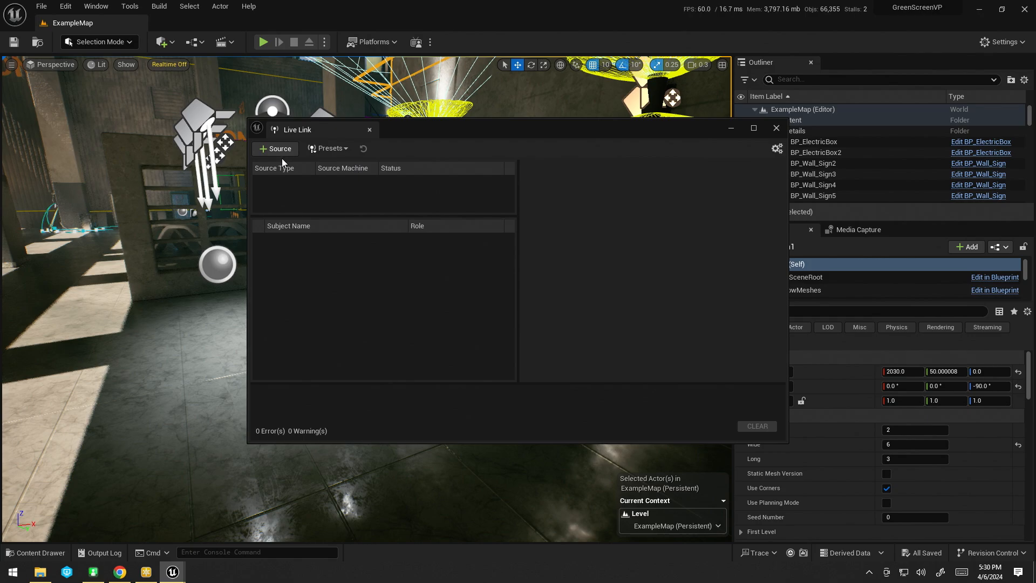
click(275, 149)
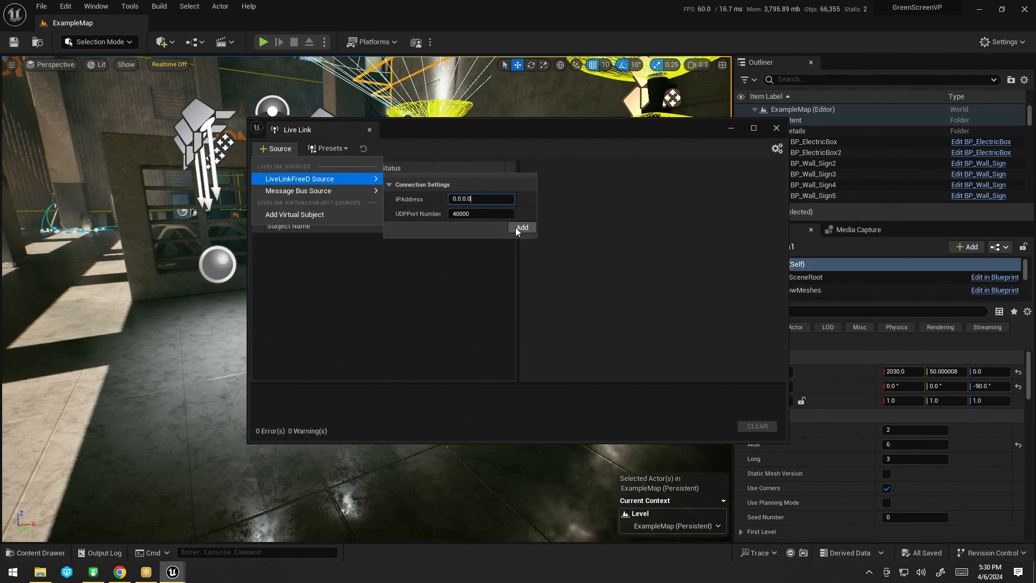
click(521, 227)
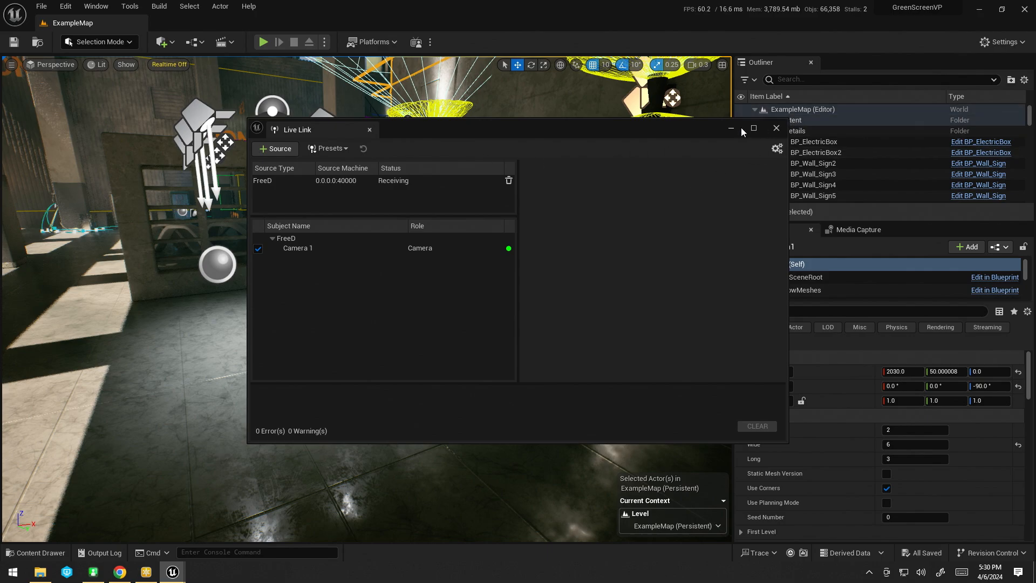
click(117, 572)
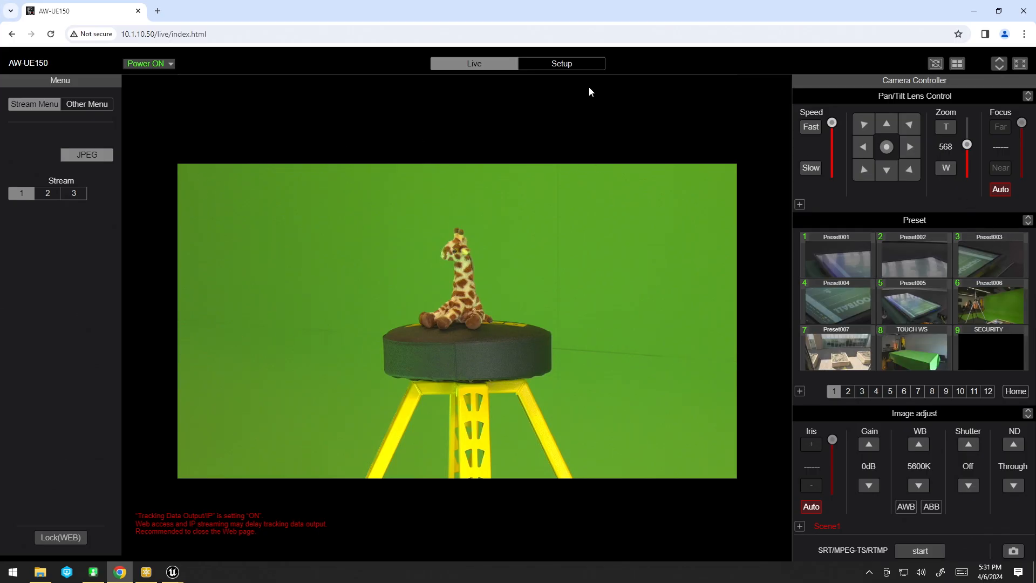
Step: Show the AW-UE150 Tracking Data Output with IP(UDP) on and Client 1 at 10.1.100.192, port 40000
click(560, 63)
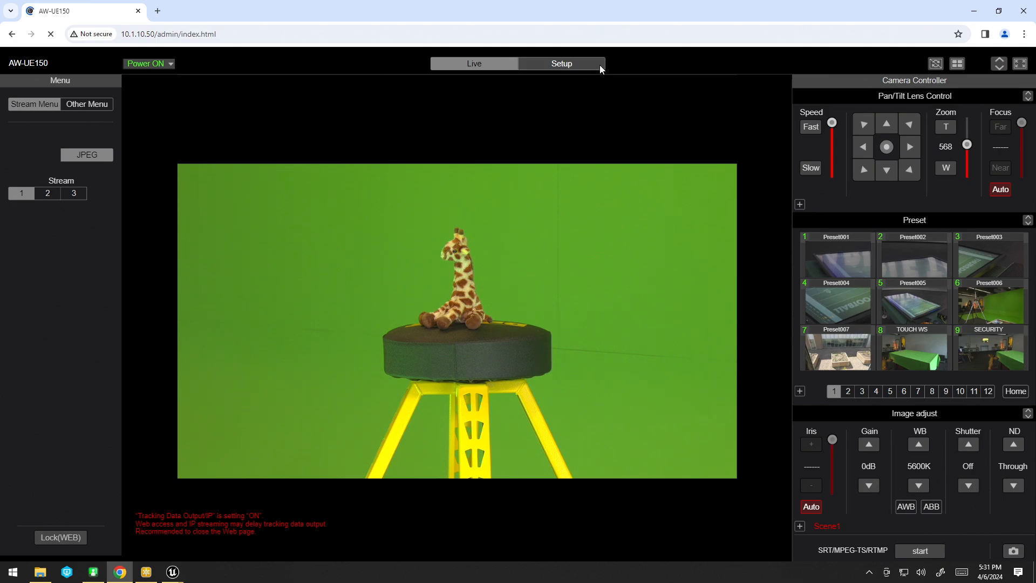
click(561, 63)
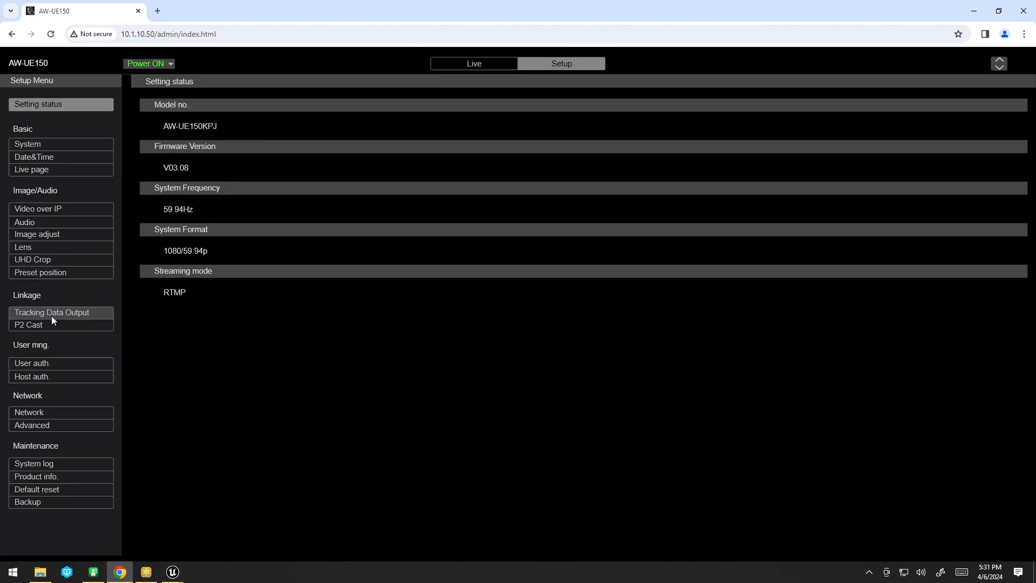
click(52, 312)
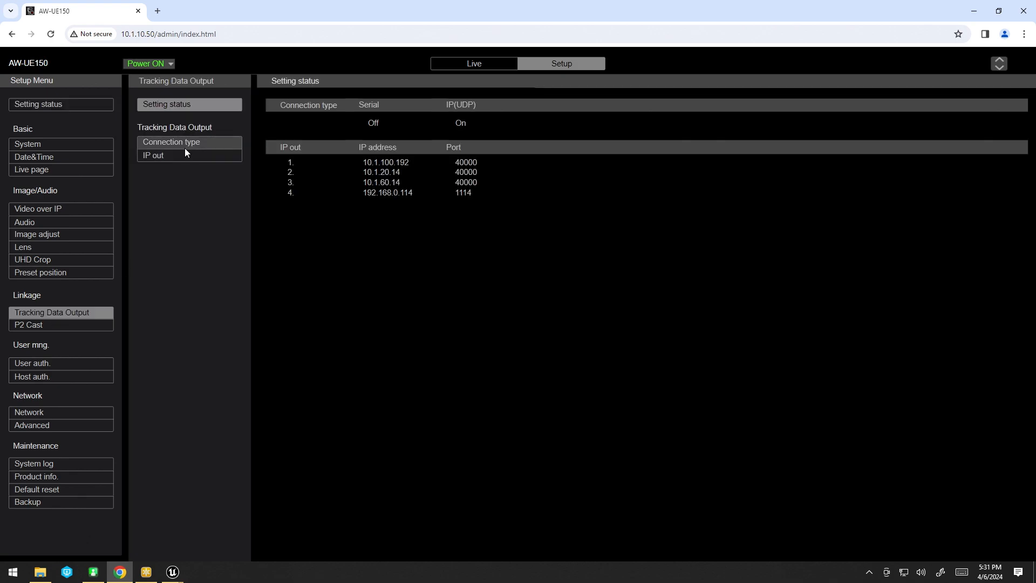
click(170, 141)
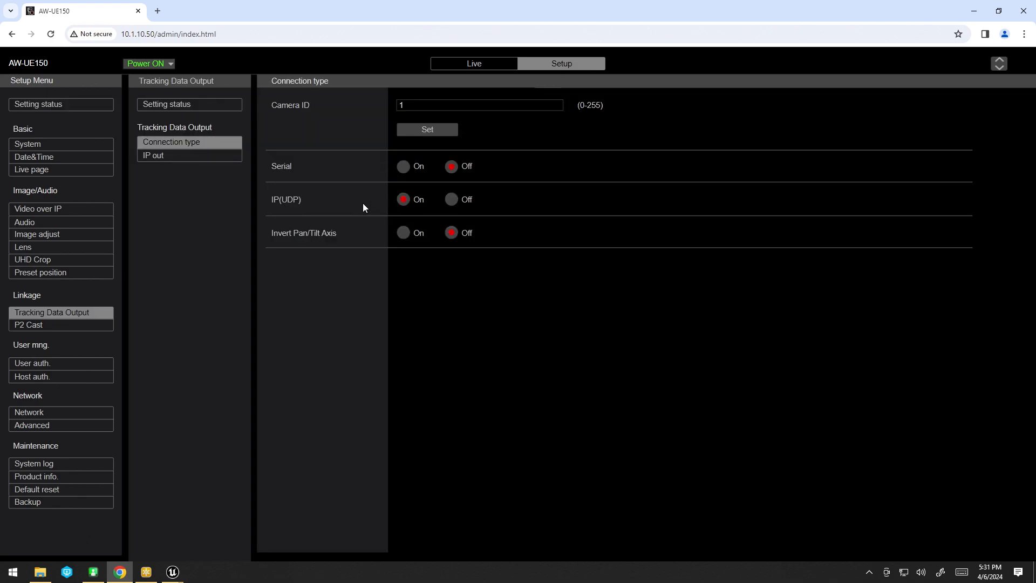
mouse_move(239, 163)
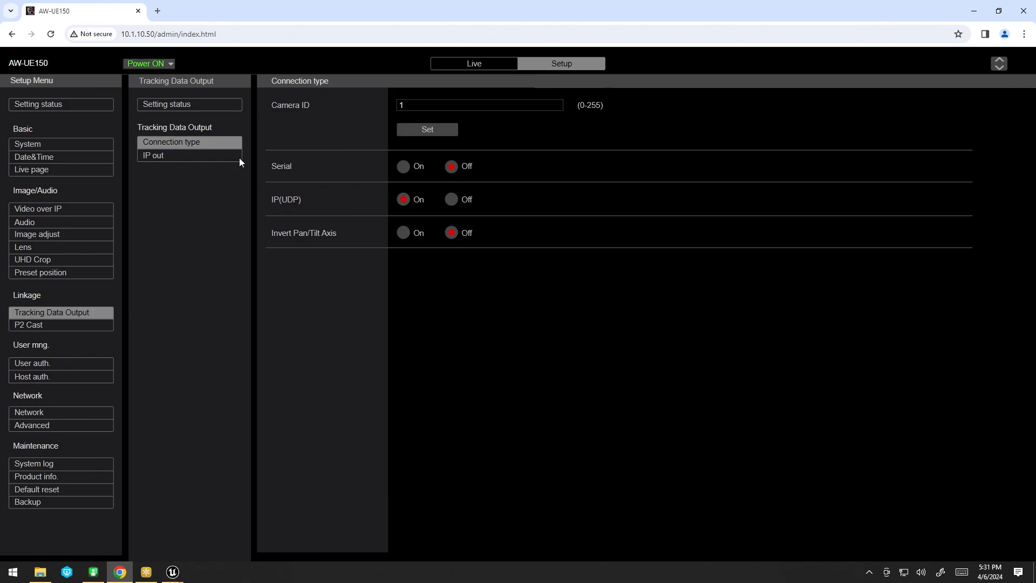
click(153, 156)
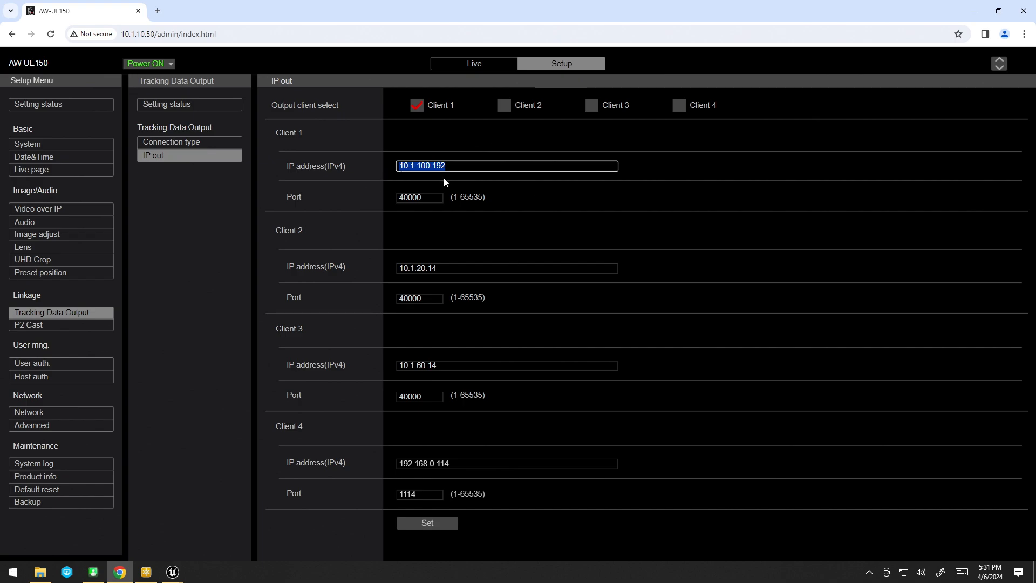
mouse_move(984, 4)
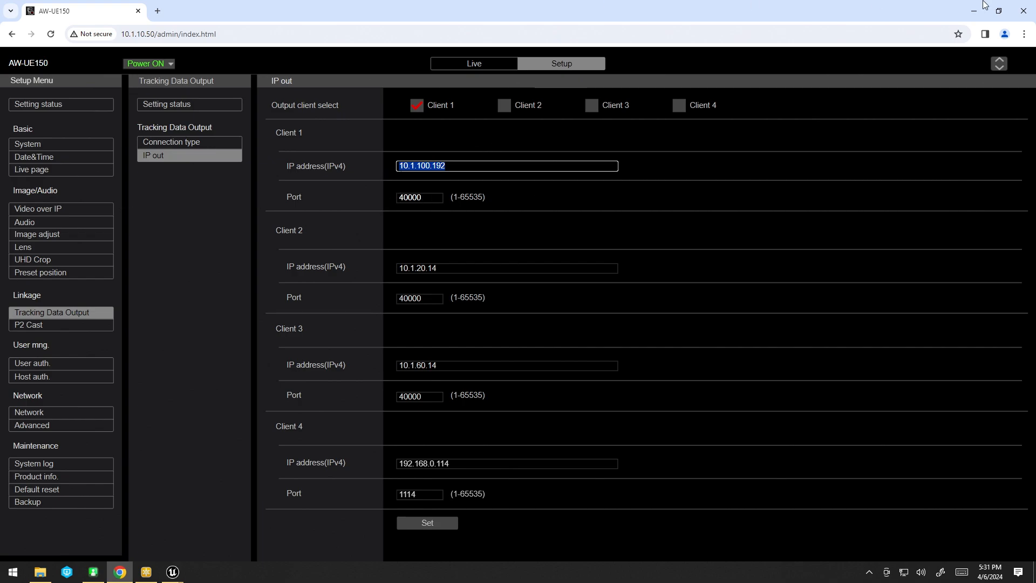
Step: Back in Unreal, place a Target Point on the ExampleMap floor via Quick Add
click(171, 571)
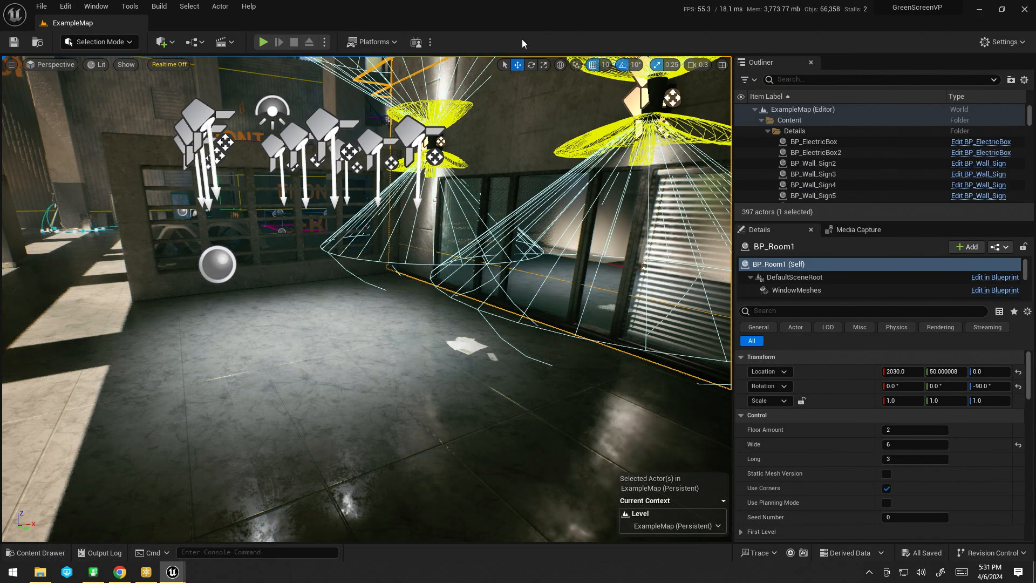
mouse_move(171, 572)
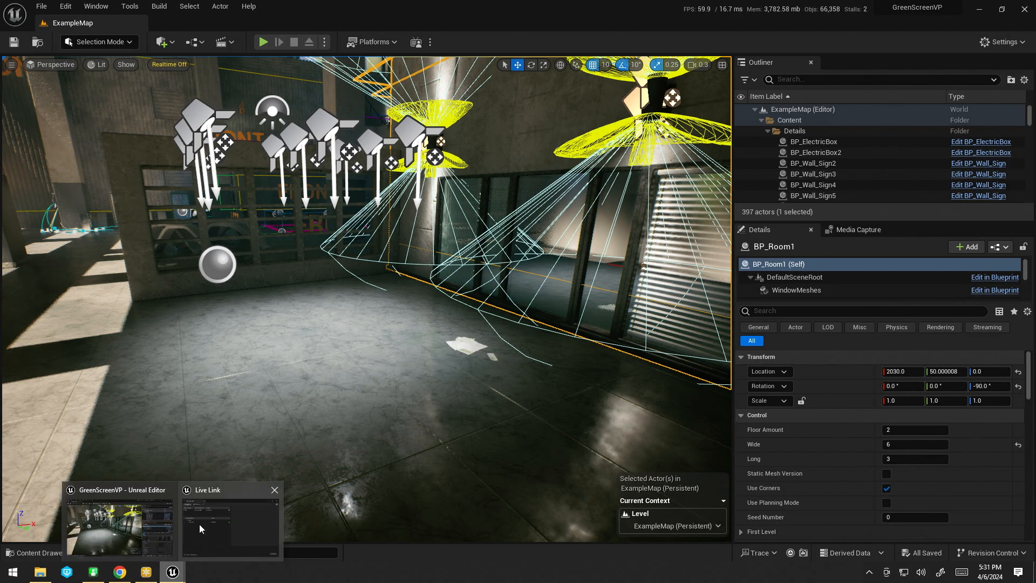
click(230, 524)
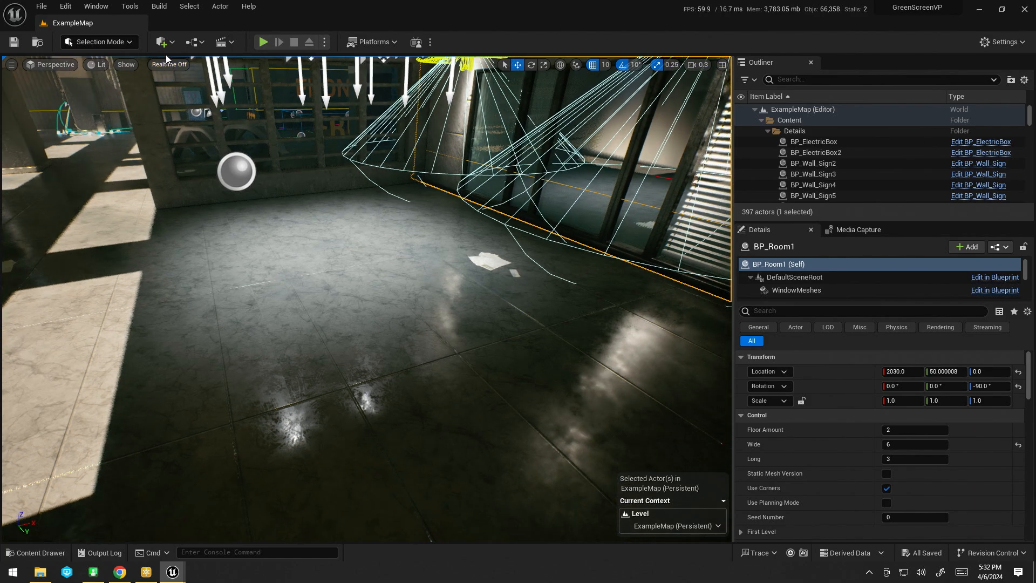
click(161, 42)
text(Cine)
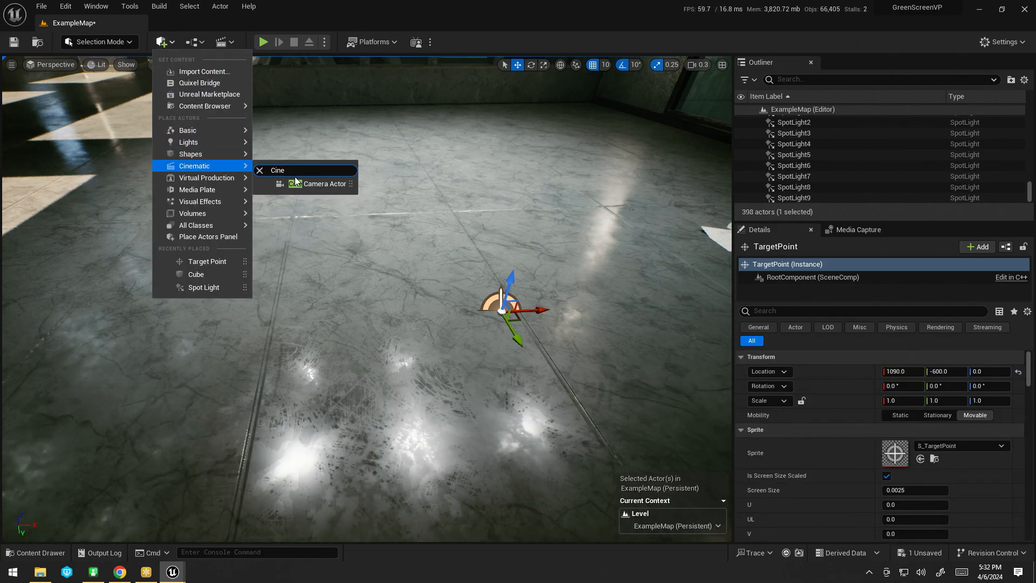
Step: Add a Cine Camera Actor under the Target Point and set its Live Link subject to Camera 1
click(325, 183)
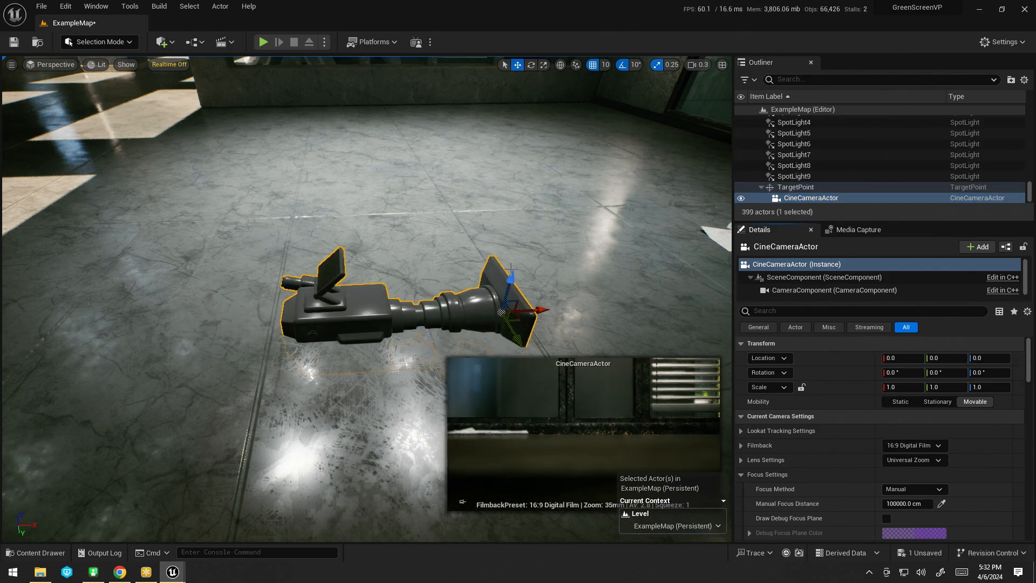
click(978, 246)
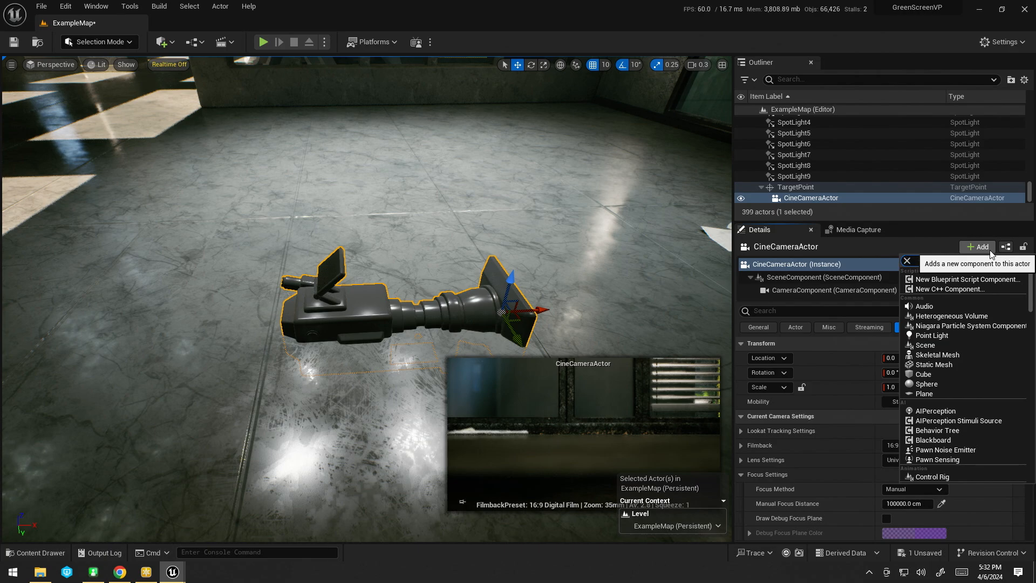
click(908, 261)
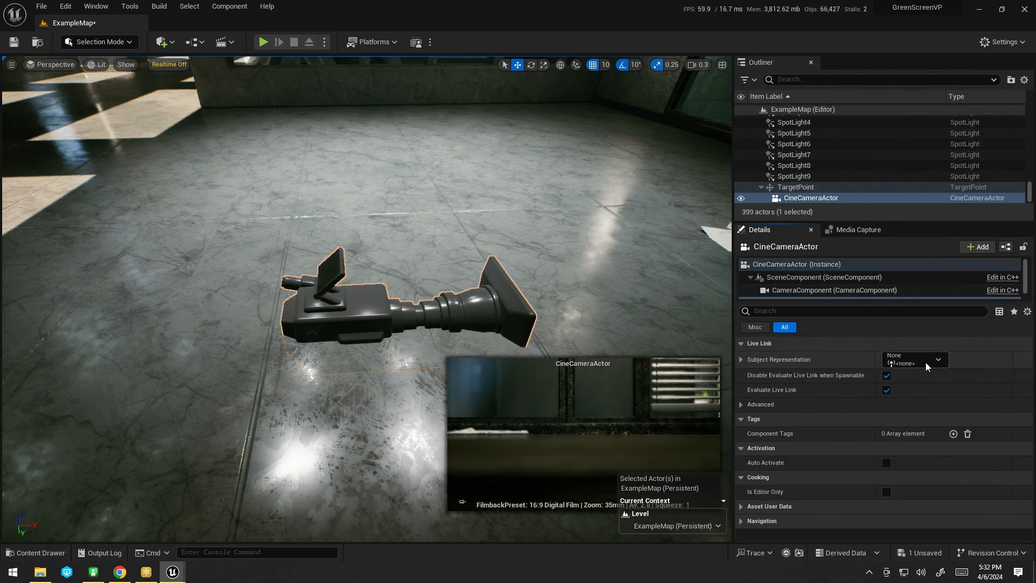
click(914, 359)
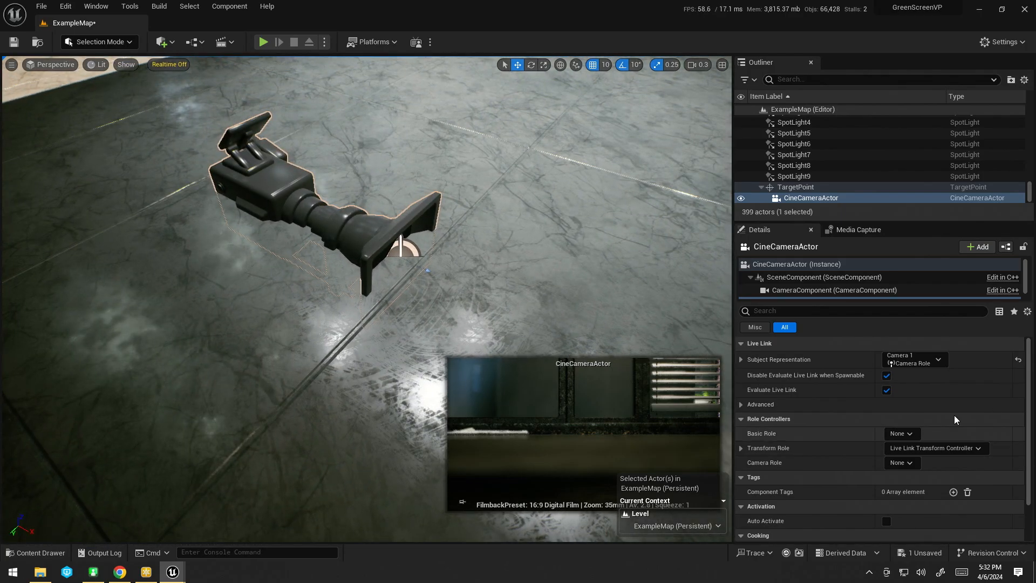
mouse_move(797, 264)
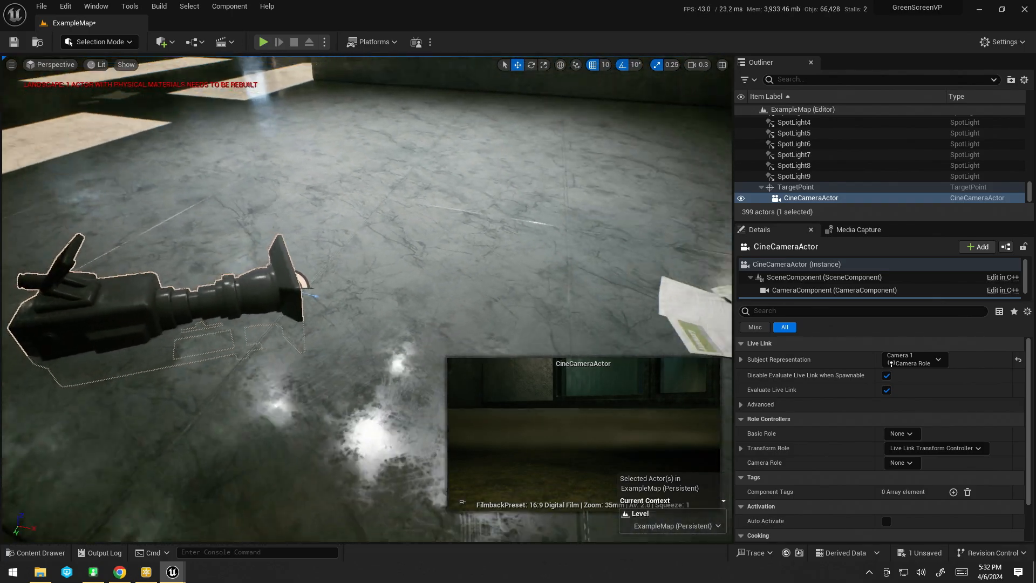
Step: Pan and tilt the AW-UE150 from its web page and confirm the CineCameraActor moves with it
click(119, 572)
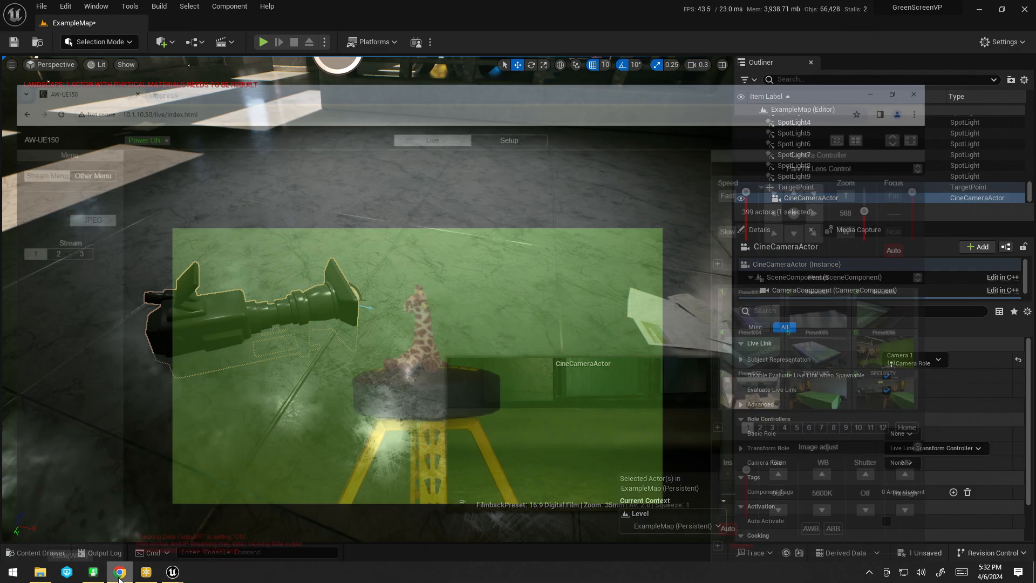
click(117, 571)
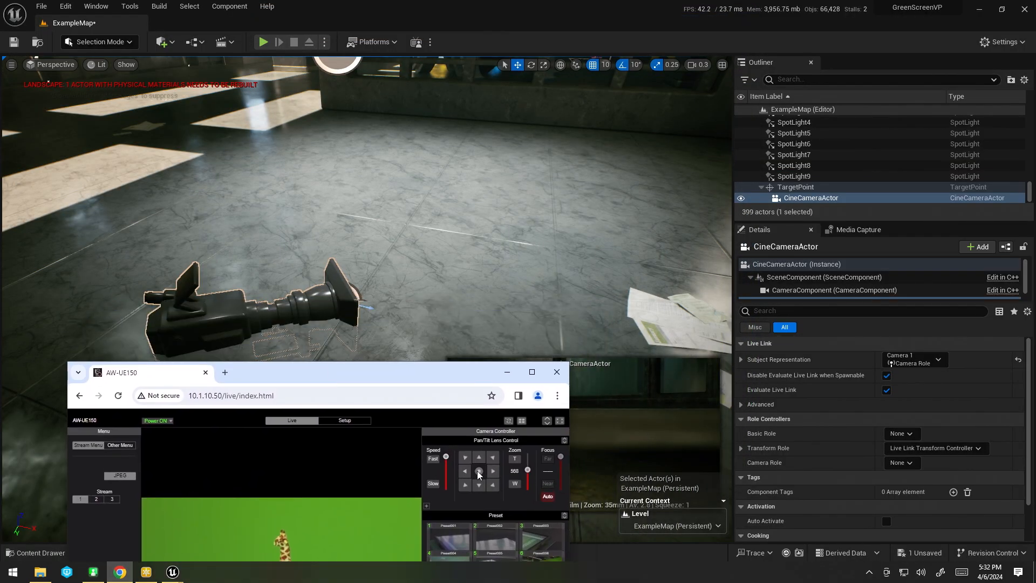
click(478, 471)
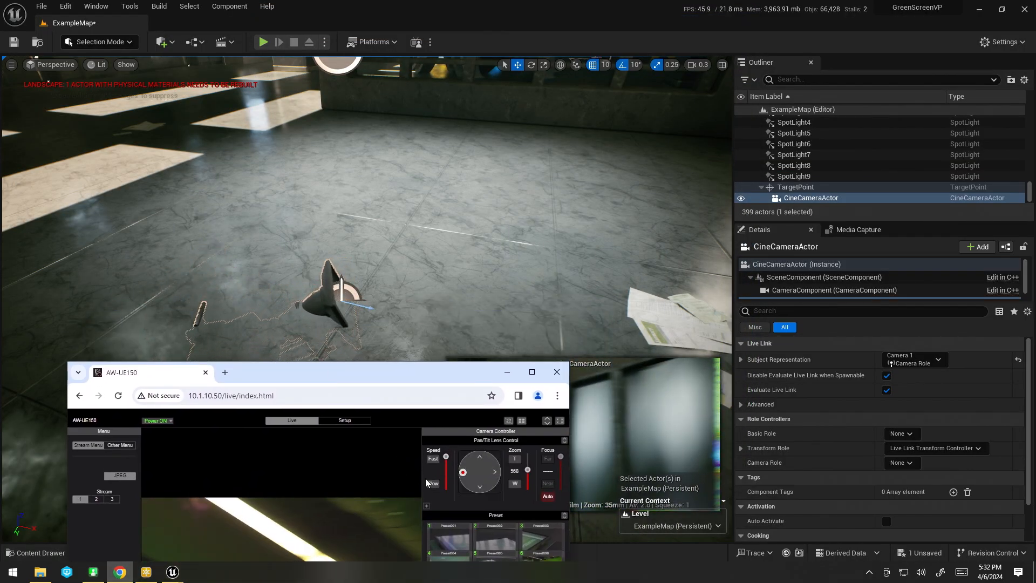
click(478, 471)
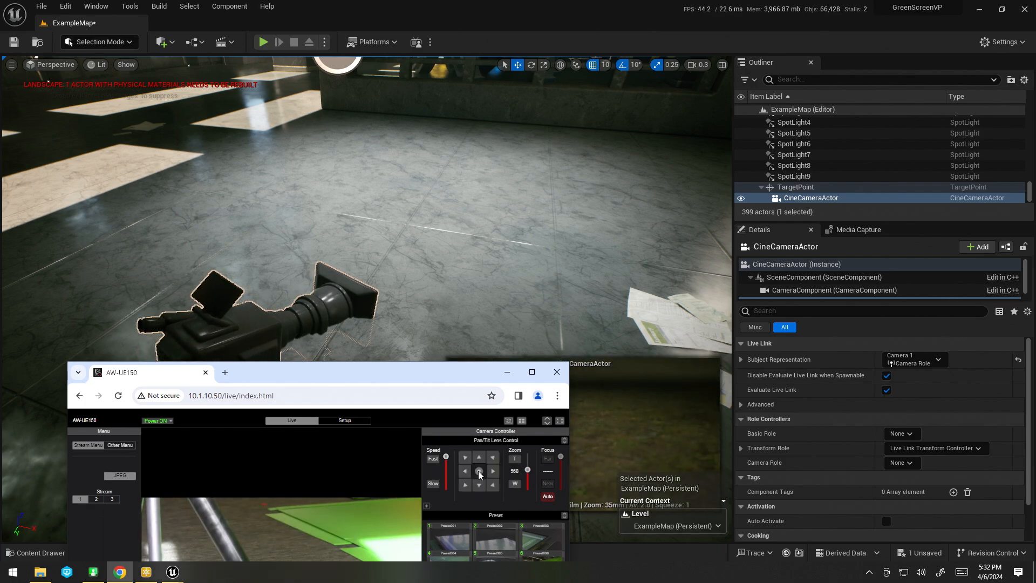
click(465, 470)
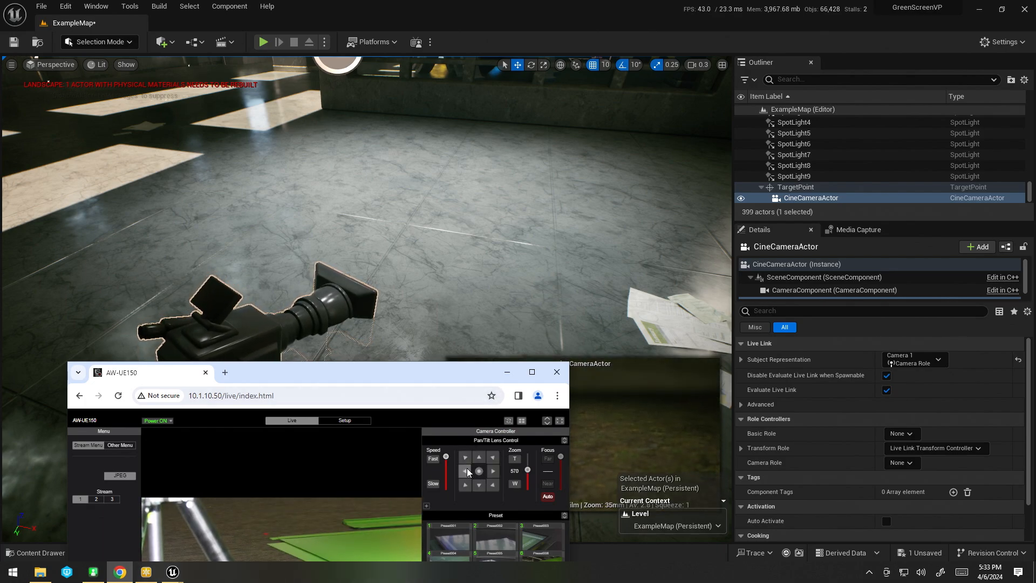
click(531, 371)
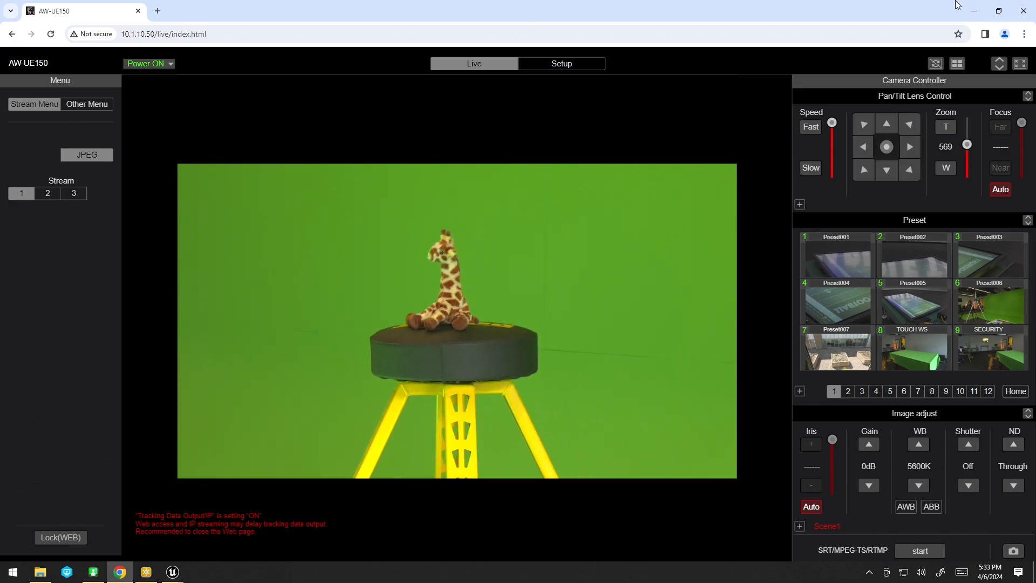
click(171, 571)
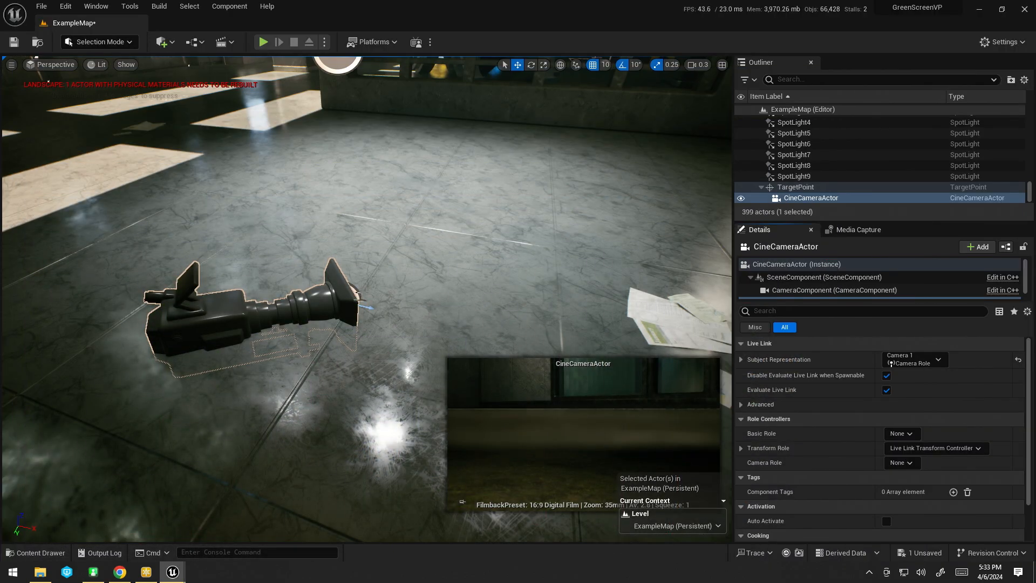
Step: Select TargetPoint and set its location to 1140, -340, 114 with Z rotation -50°
click(795, 187)
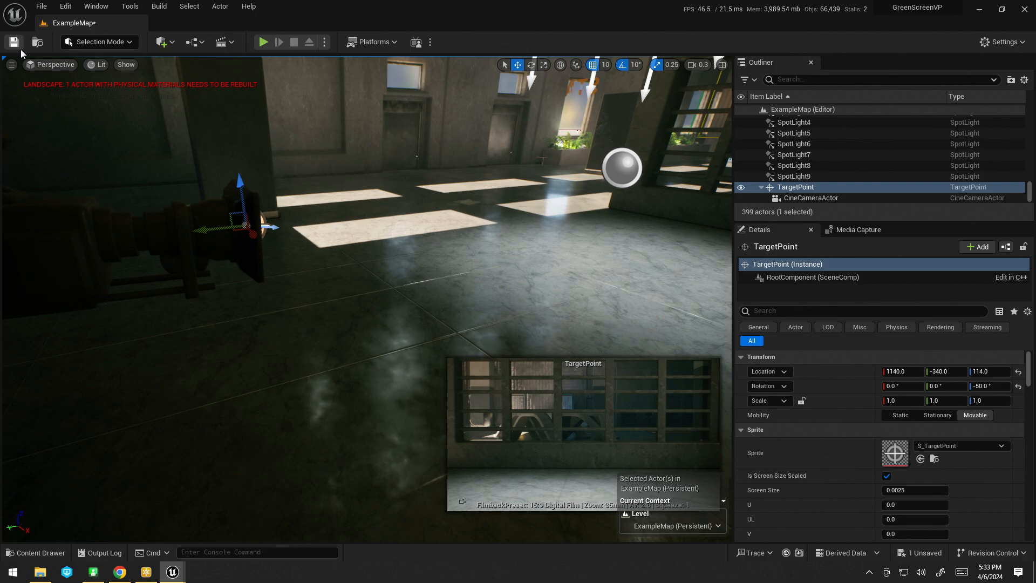
Step: Save the level, pilot the CineCameraActor and set Media Capture's viewport output to MediaOutput-01
click(13, 42)
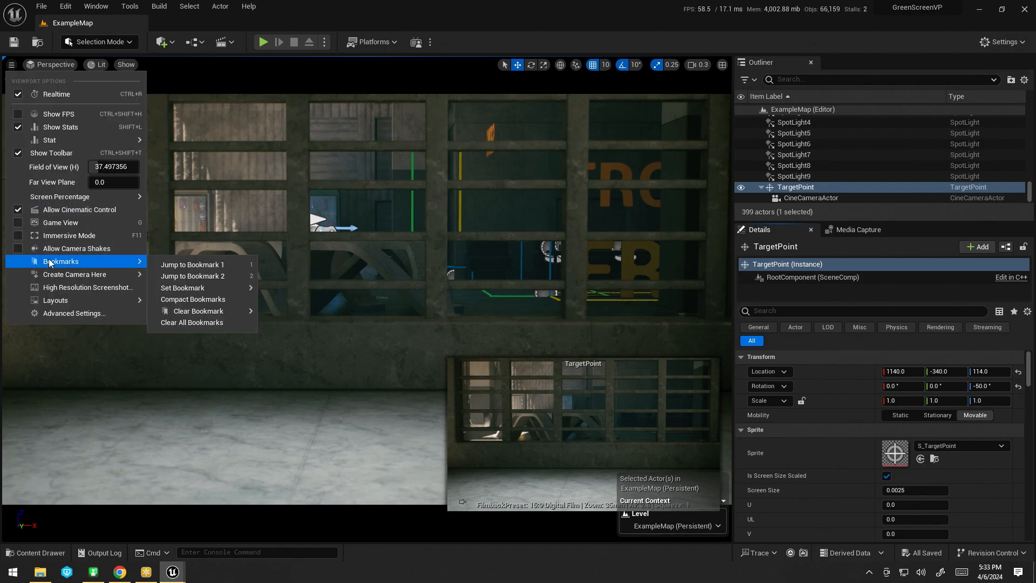
click(192, 264)
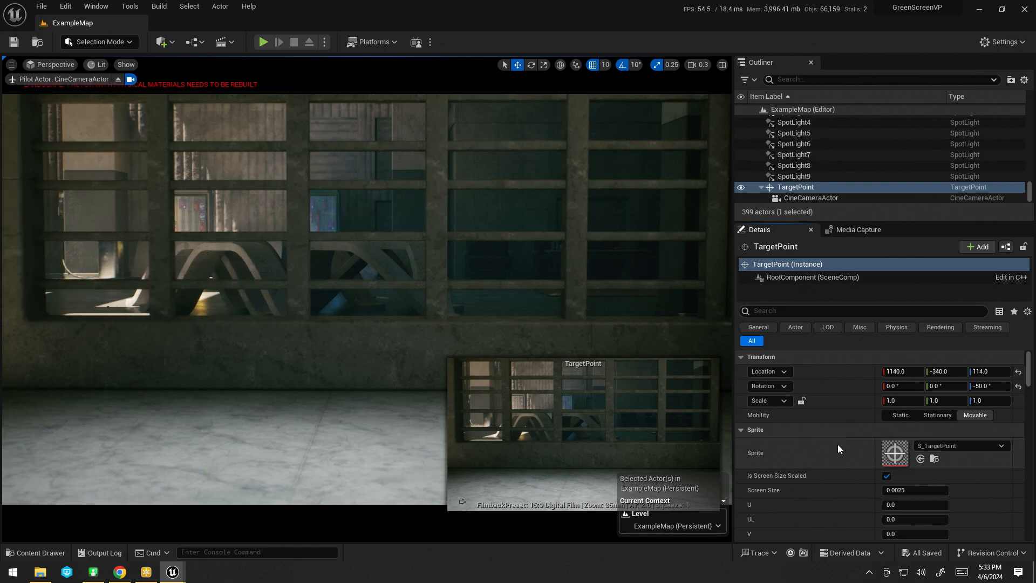
click(96, 6)
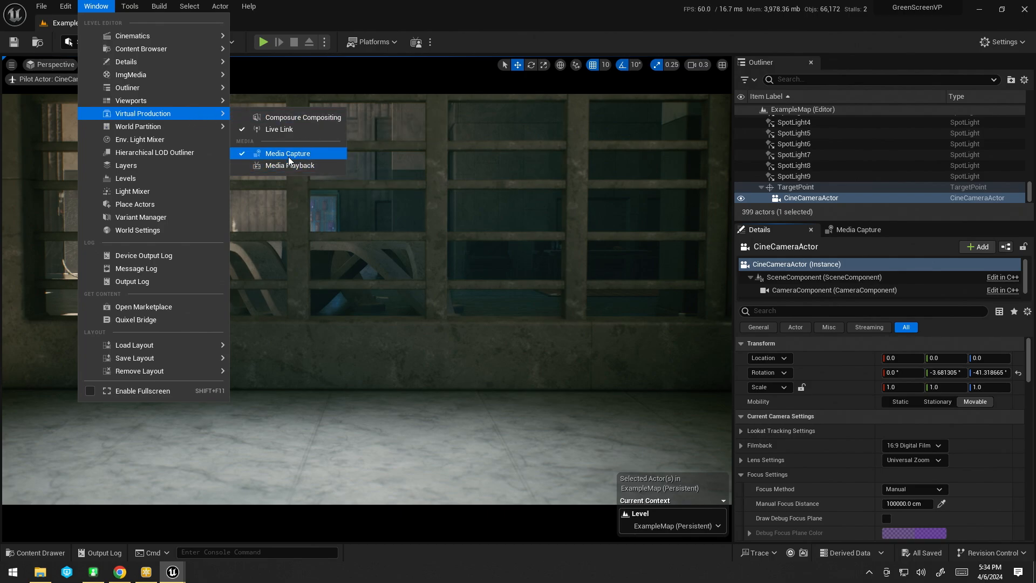
click(287, 153)
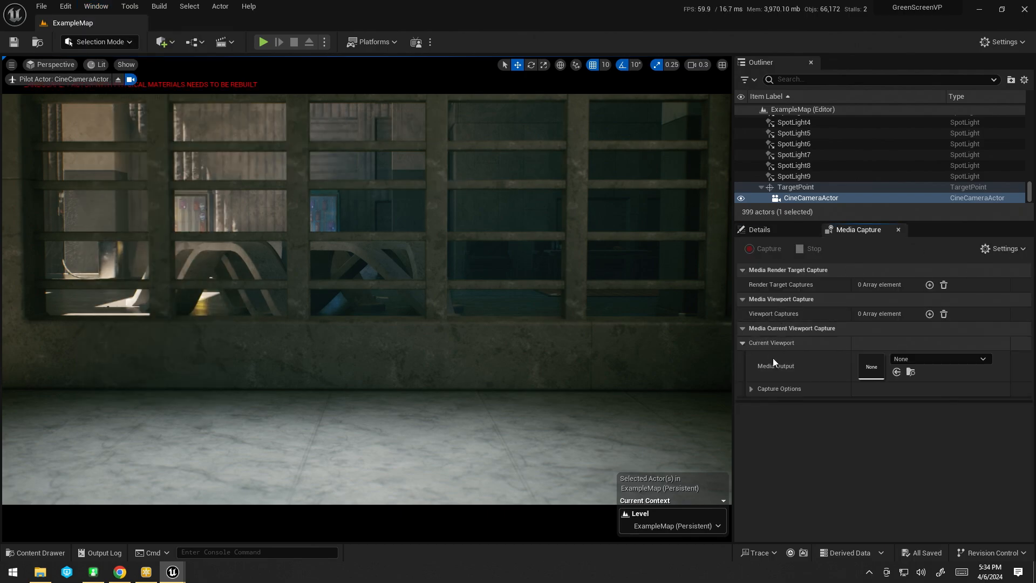
click(938, 359)
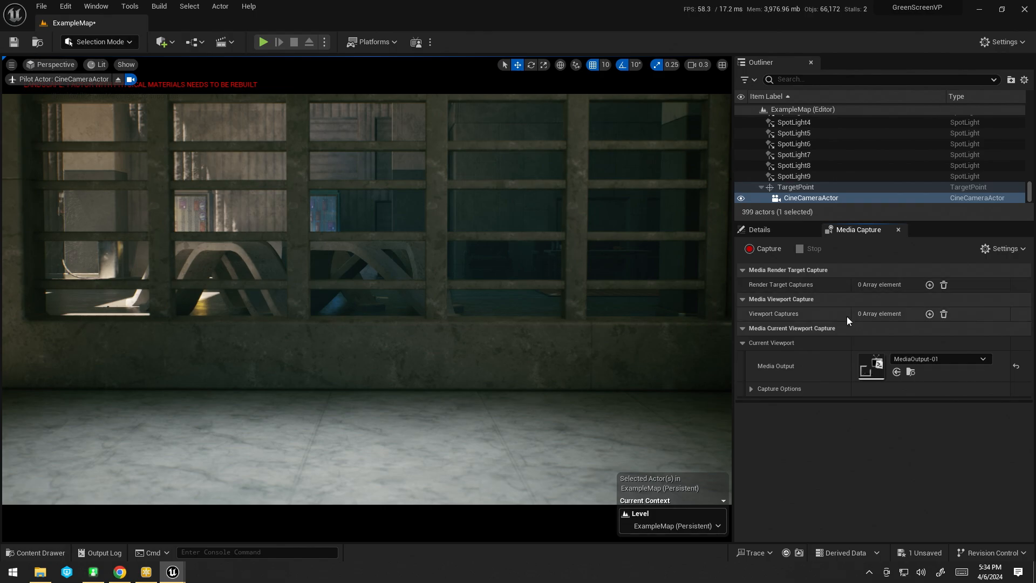
Step: Start viewport capture and switch Ultimatte Monitor Output to Program to show the keyed giraffe composite
click(767, 248)
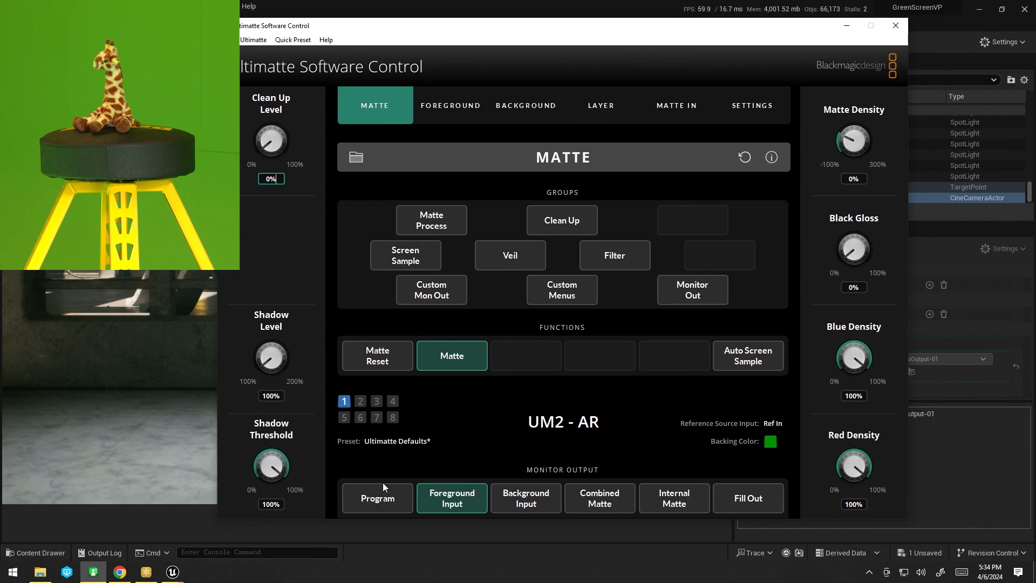
click(377, 498)
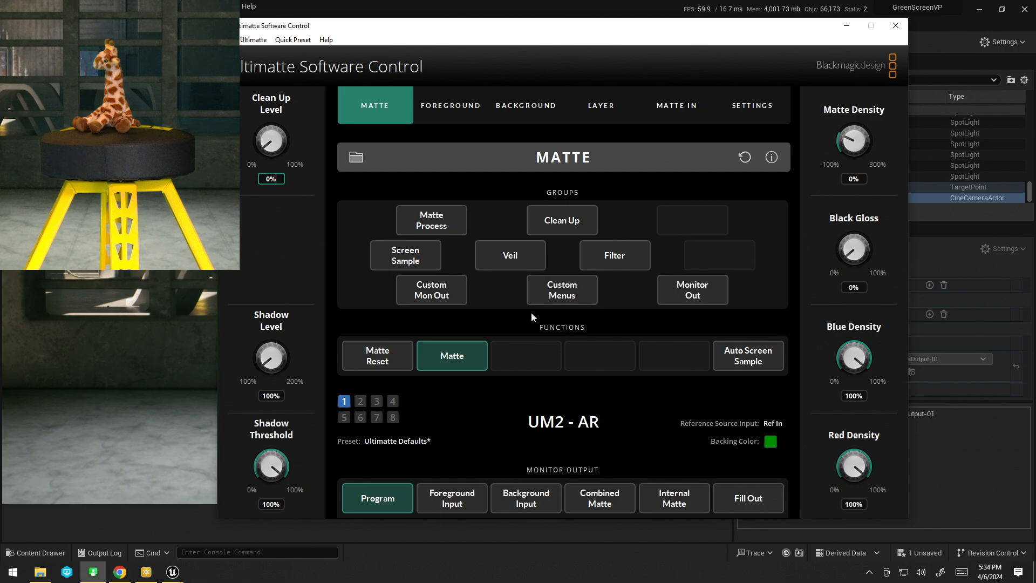
mouse_move(616, 392)
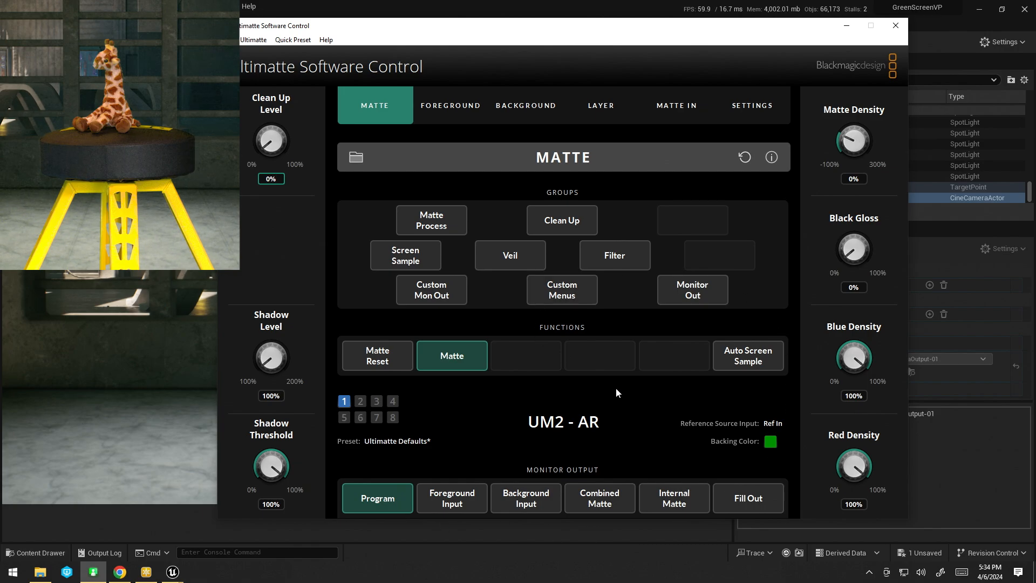
mouse_move(727, 381)
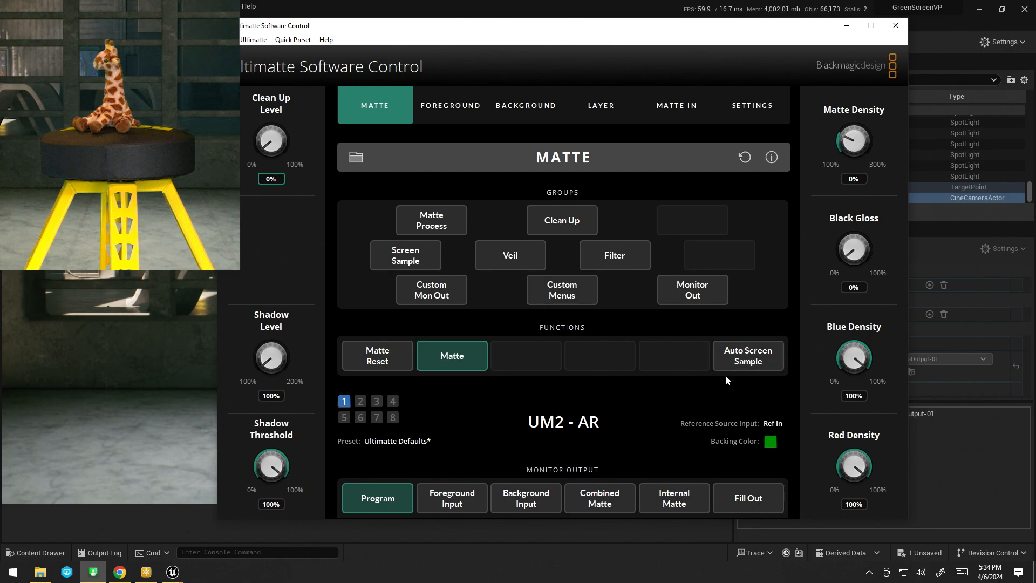
mouse_move(721, 395)
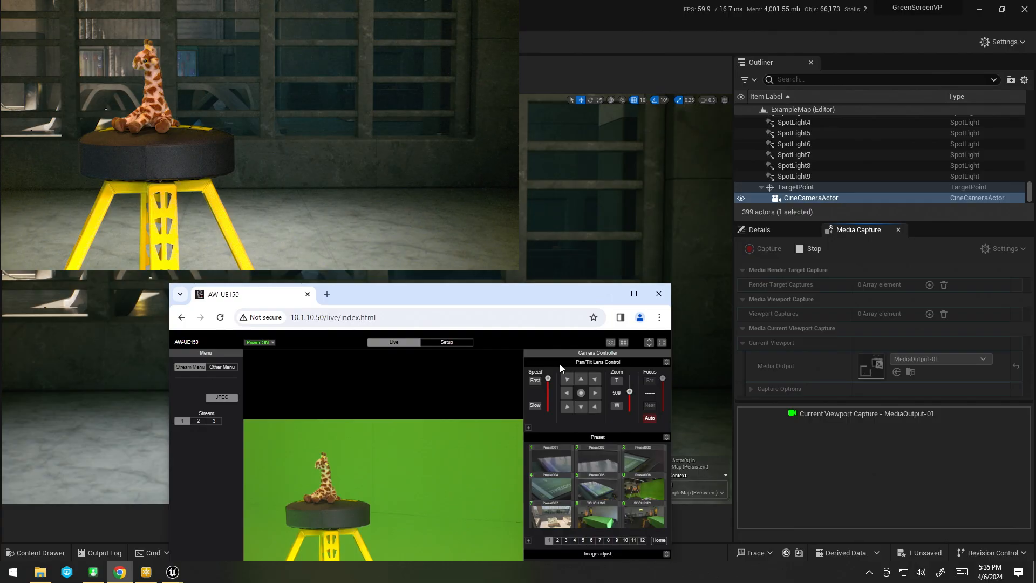
Step: Shift the AW-UE150 focus far then near so the keyed giraffe blurs then sharpens
click(567, 392)
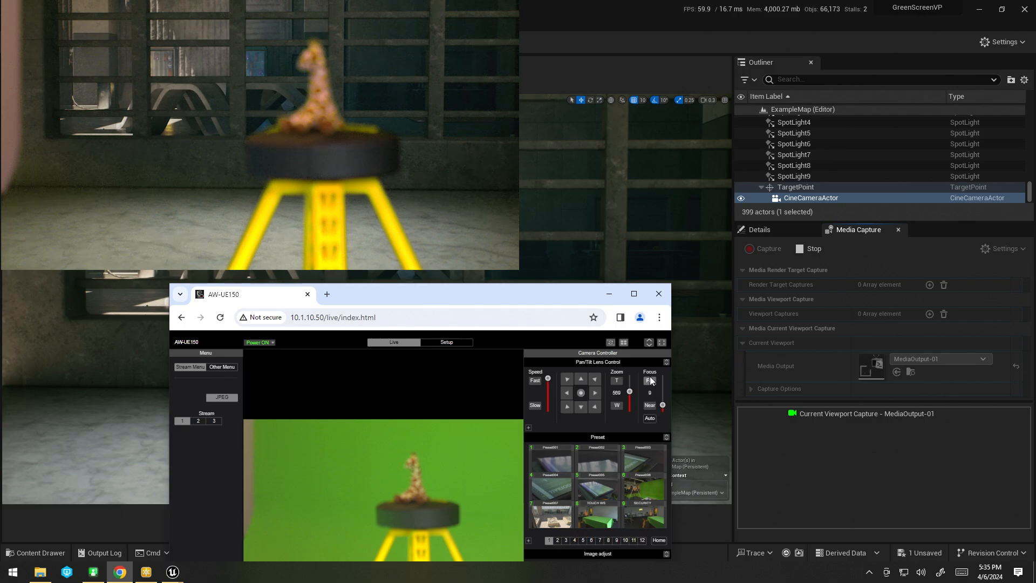
click(662, 392)
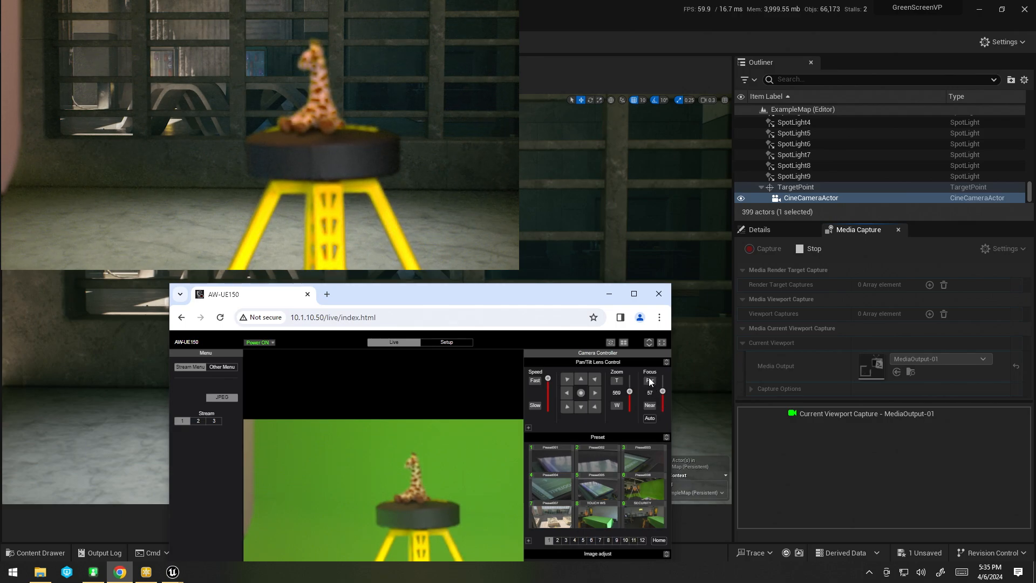
click(662, 379)
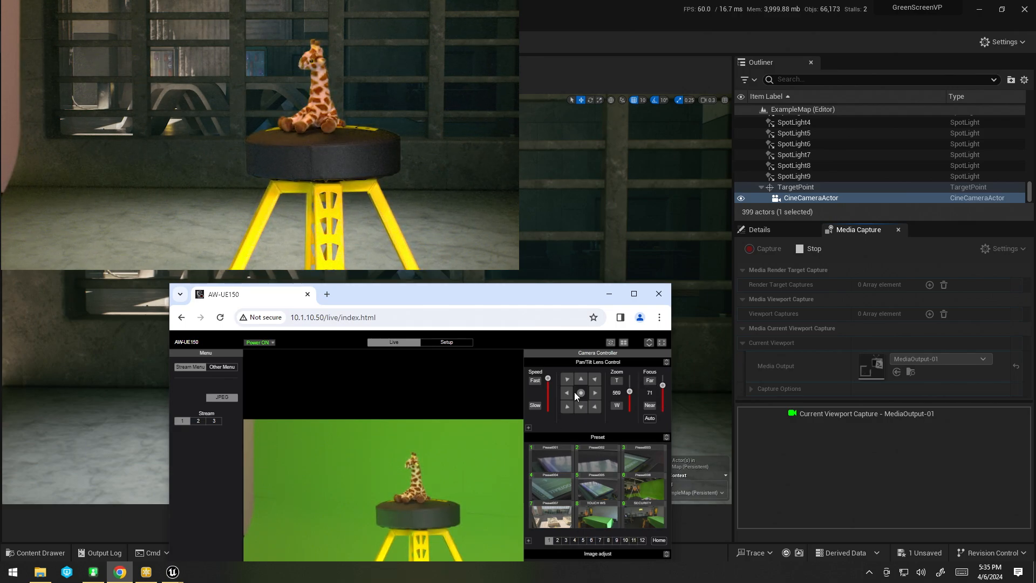